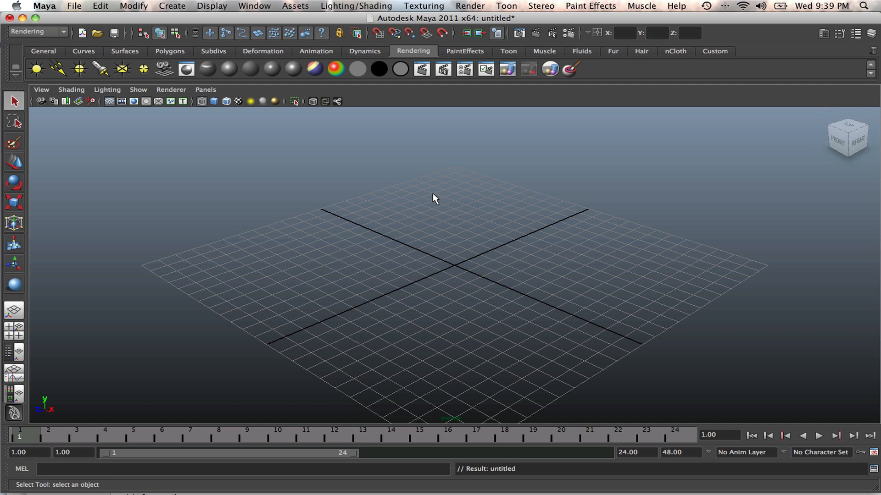
pyautogui.moveTo(143, 68)
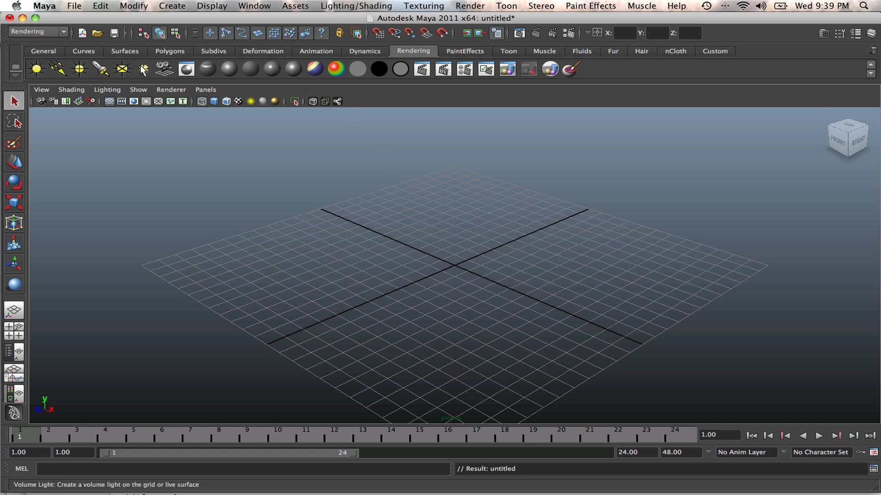
# Create a NURBS sphere from the Surfaces shelf, ending back on the Rendering shelf.
pyautogui.click(125, 51)
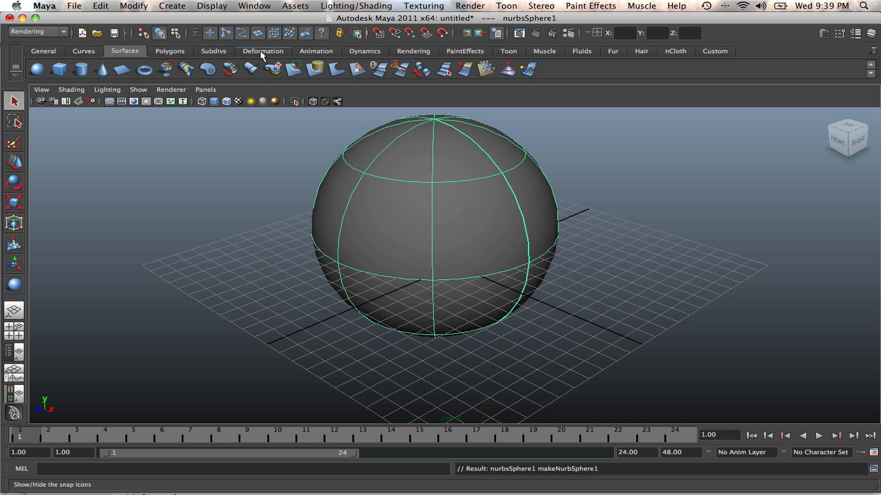
pyautogui.click(413, 51)
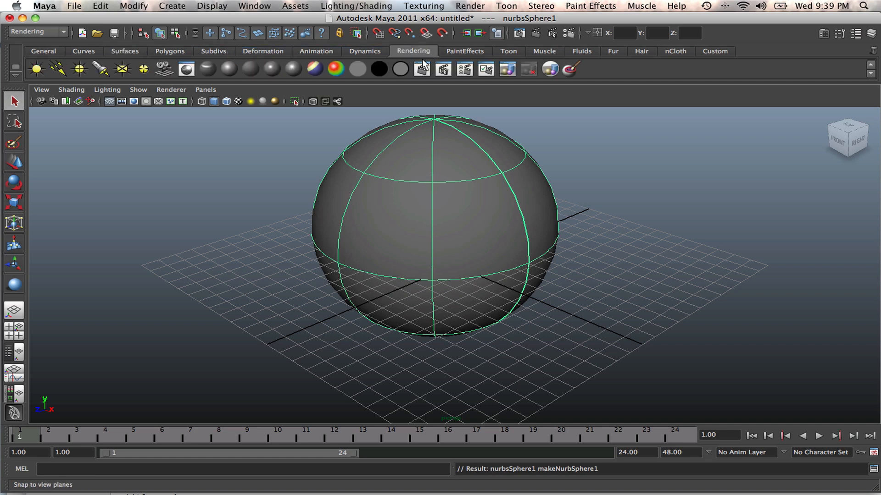
pyautogui.moveTo(291, 68)
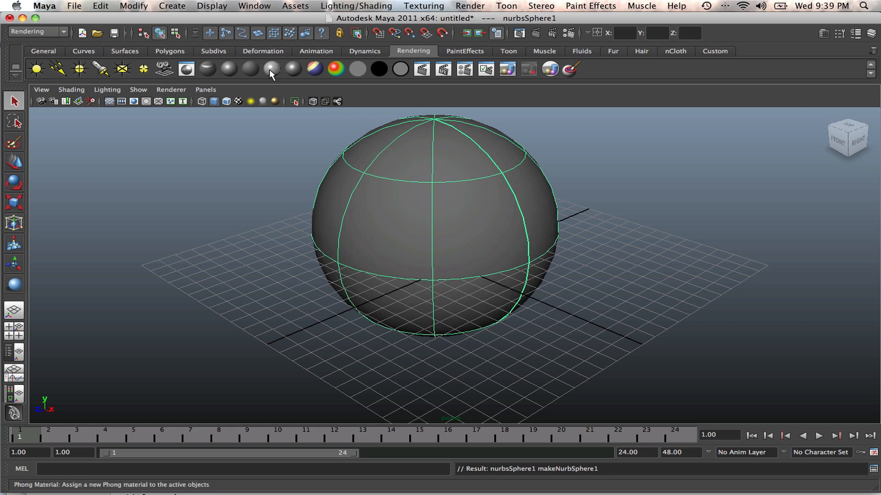
# Assign a new Phong material (phong1) to nurbsSphere1 from the Rendering shelf.
pyautogui.click(269, 69)
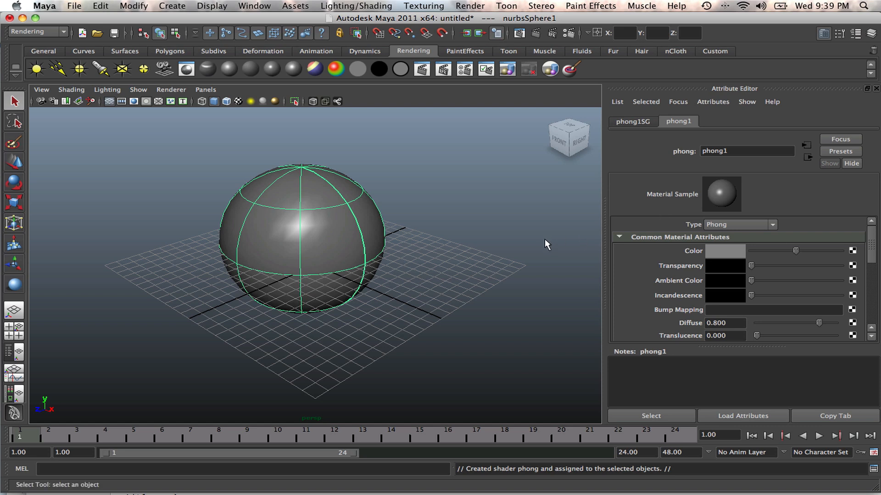
pyautogui.moveTo(838, 336)
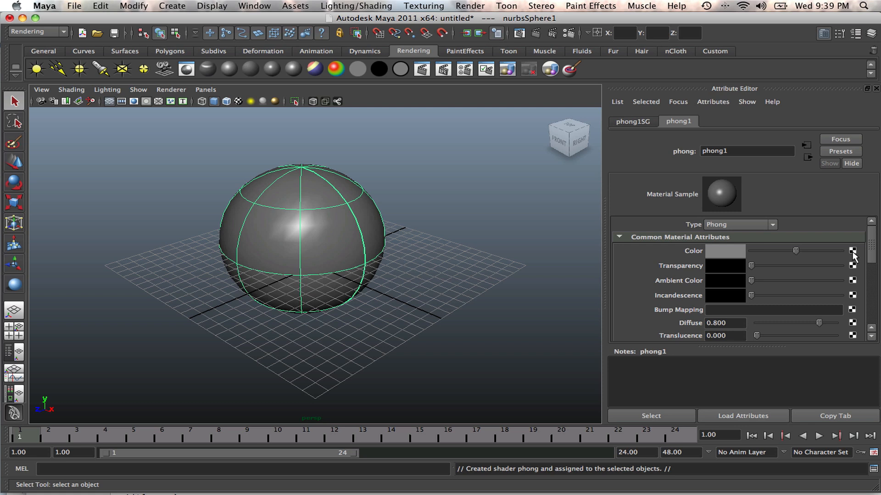
pyautogui.moveTo(559, 253)
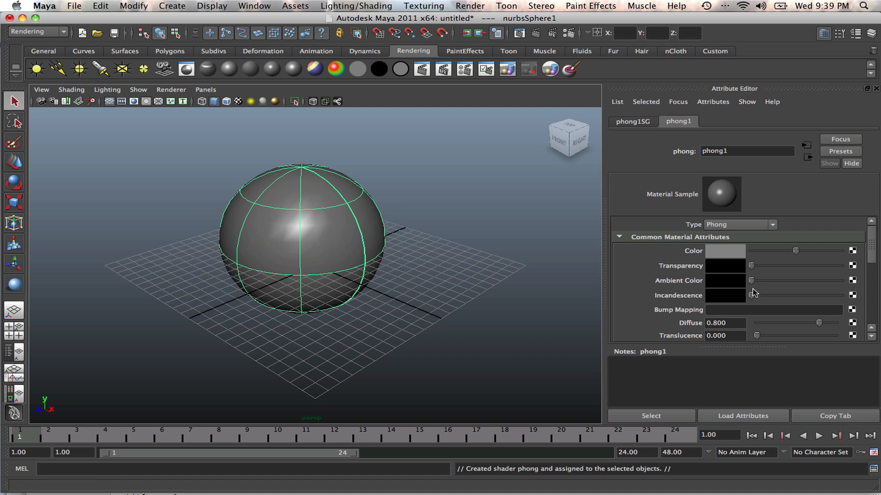
pyautogui.moveTo(790, 269)
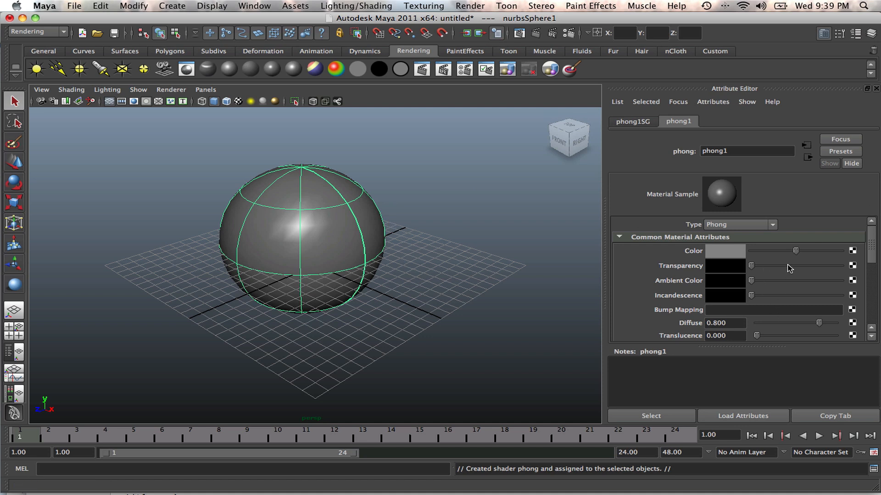
pyautogui.moveTo(744, 244)
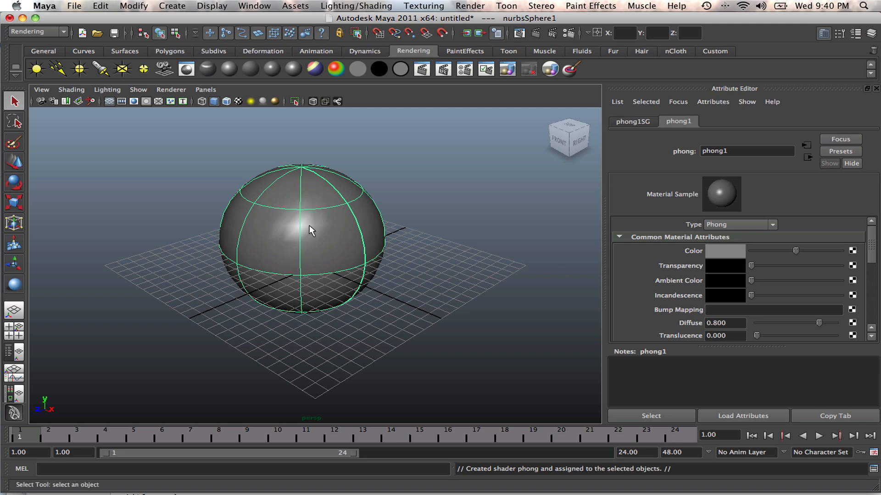
pyautogui.moveTo(319, 144)
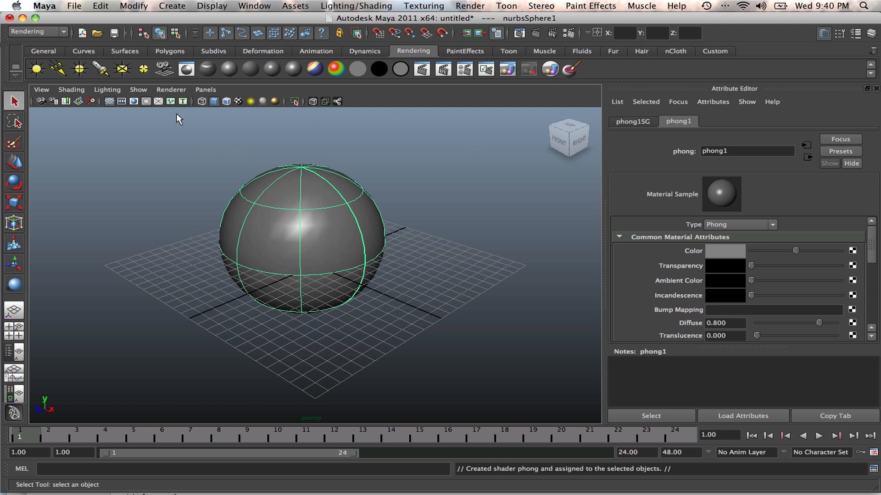
# Start the 3D Paint Tool from Texturing with a soft brush profile and reveal the File Textures settings.
pyautogui.click(38, 31)
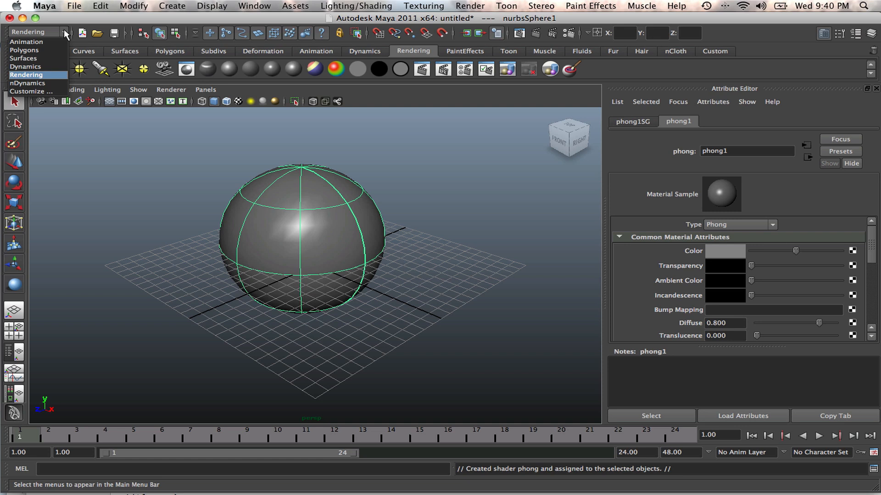
pyautogui.click(27, 74)
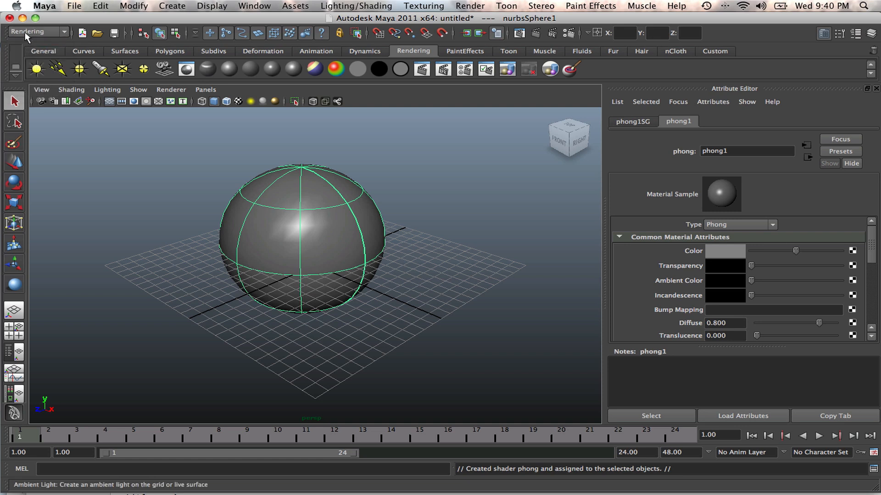
pyautogui.click(424, 6)
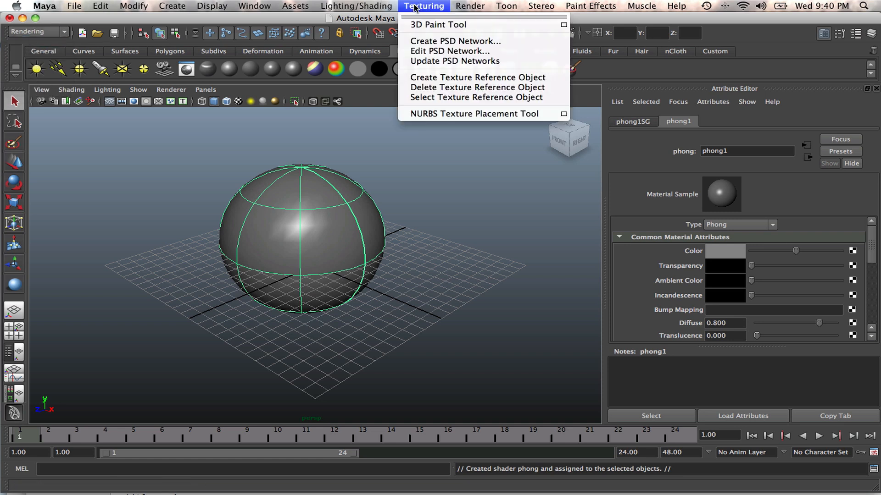
pyautogui.moveTo(438, 24)
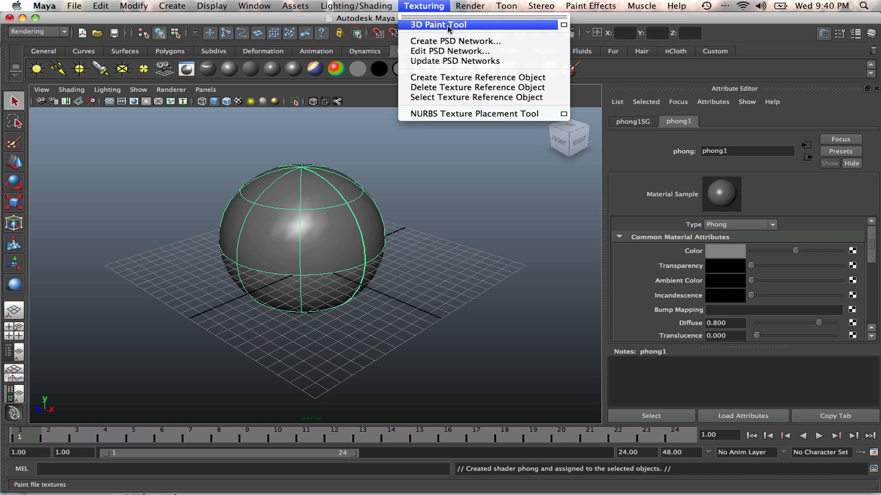
pyautogui.moveTo(579, 34)
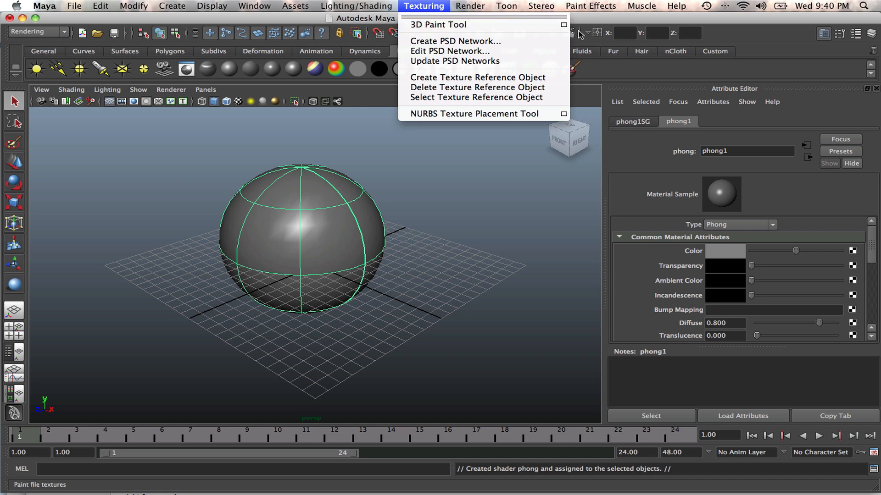
pyautogui.click(438, 24)
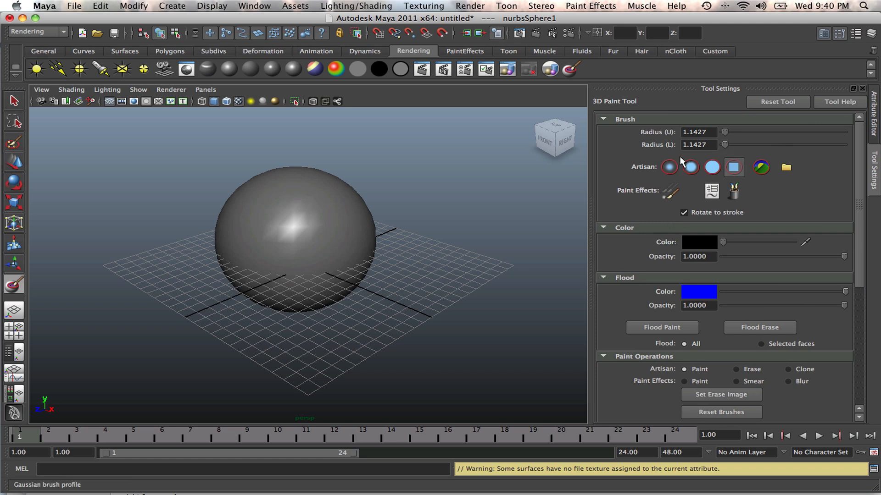
pyautogui.moveTo(669, 166)
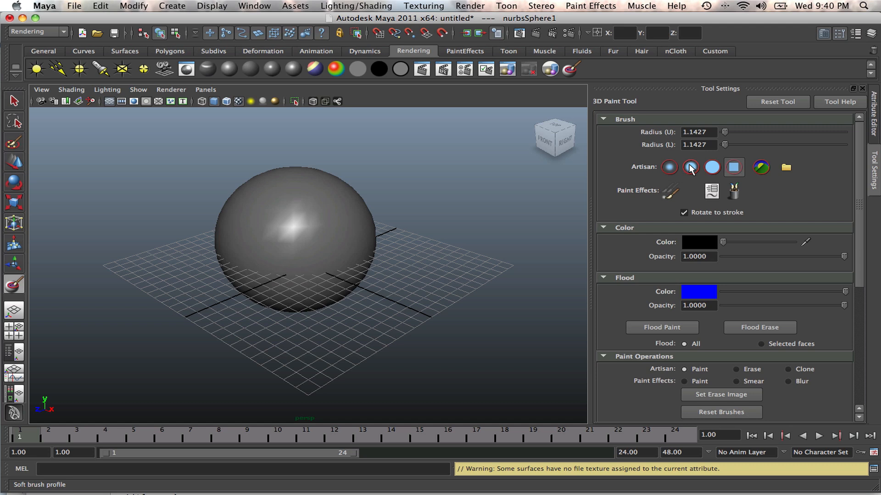
pyautogui.click(732, 167)
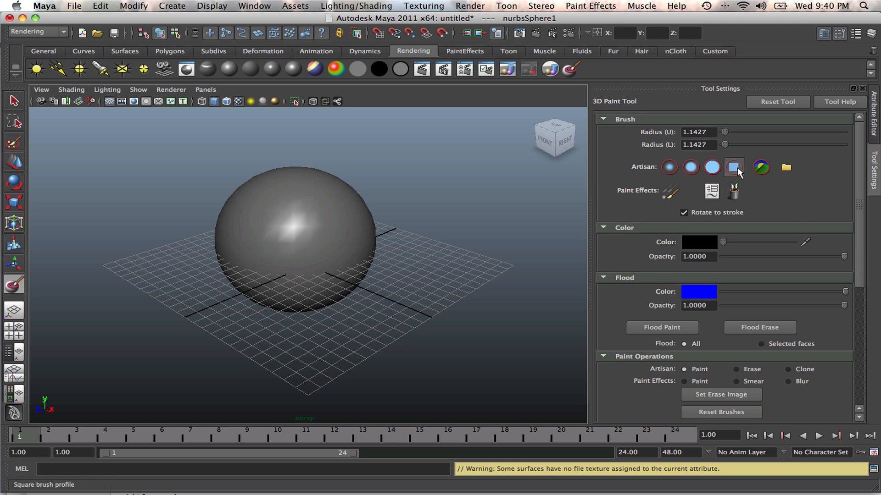
pyautogui.click(690, 167)
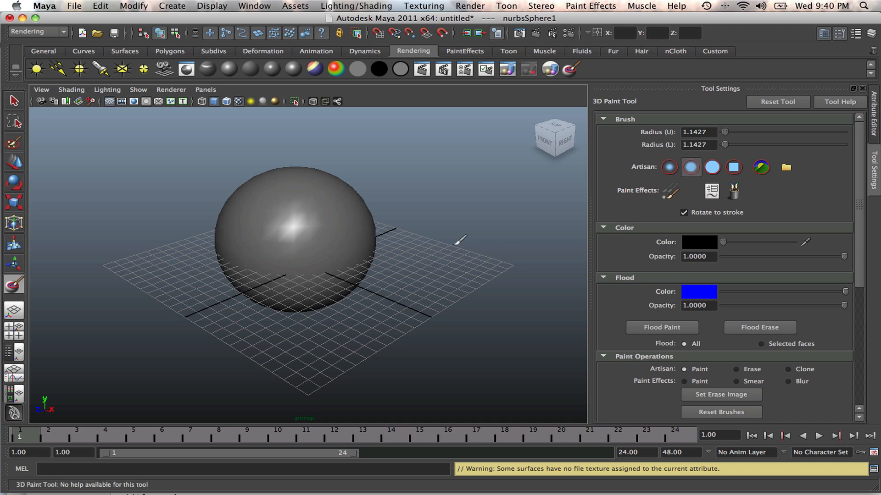
pyautogui.moveTo(331, 244)
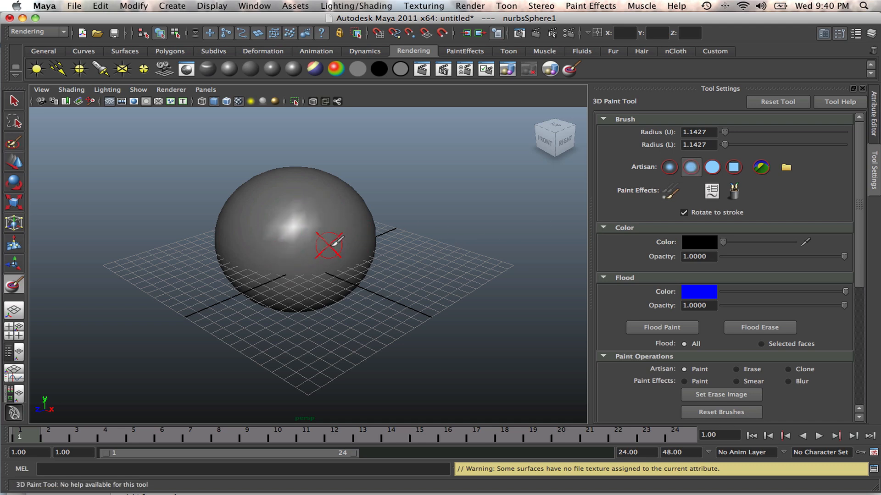
pyautogui.moveTo(315, 230)
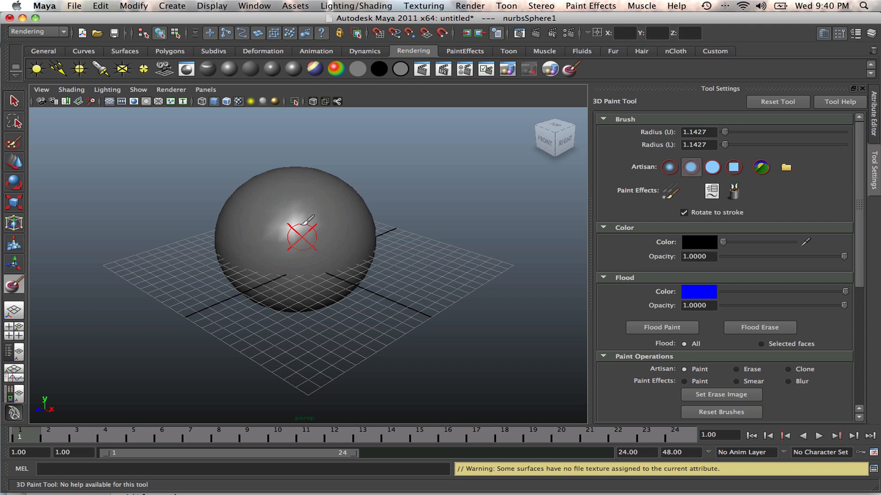
pyautogui.moveTo(312, 236)
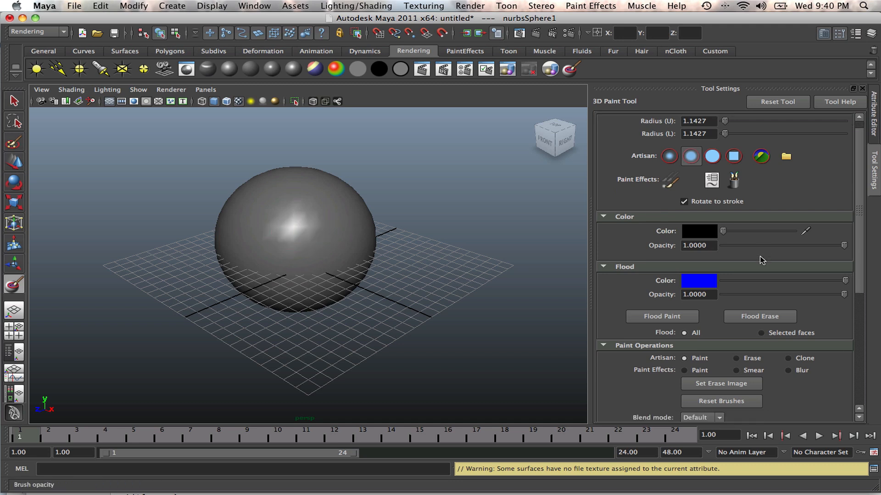
pyautogui.scroll(-3)
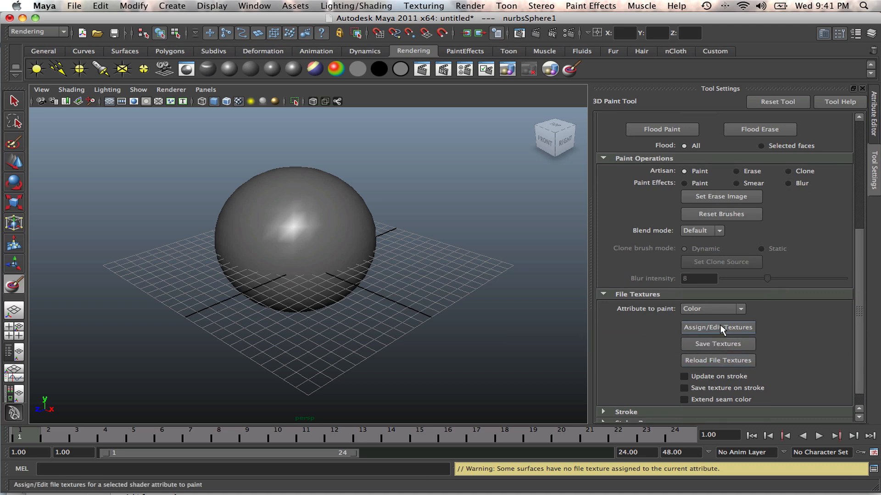
pyautogui.moveTo(733, 329)
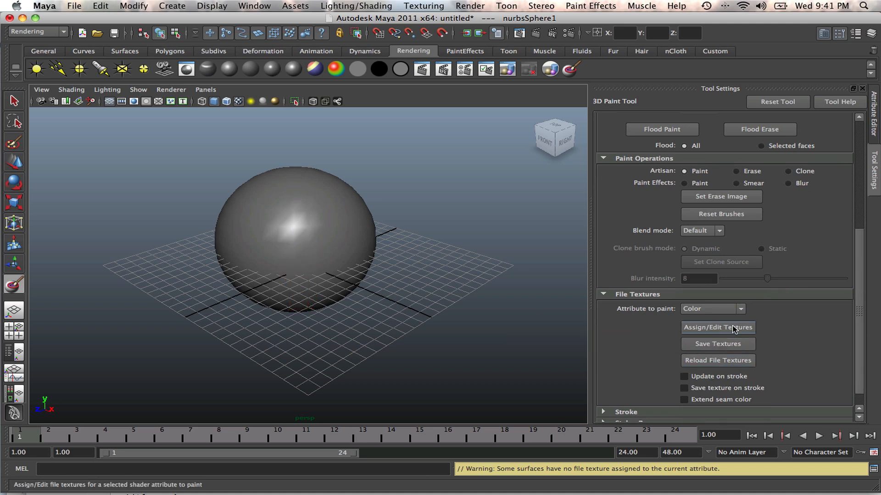
# Assign a 256×256 Targa file texture to the sphere's Color attribute for painting.
pyautogui.click(717, 327)
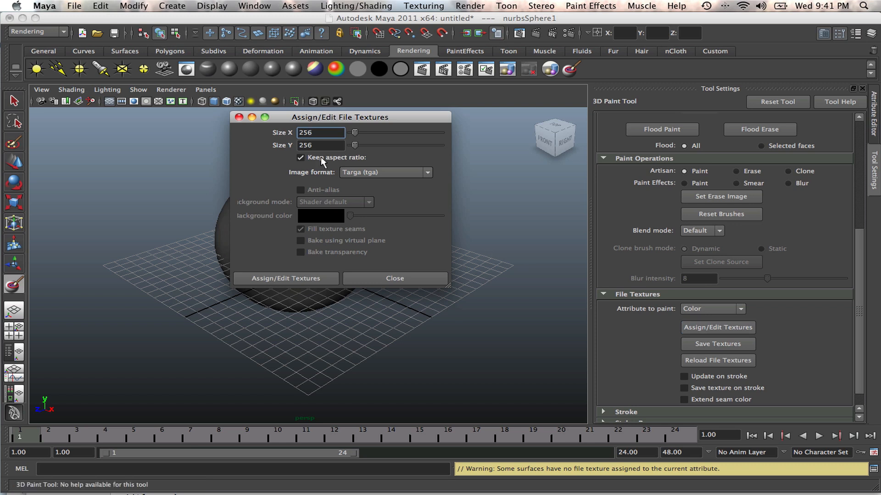
pyautogui.moveTo(281, 138)
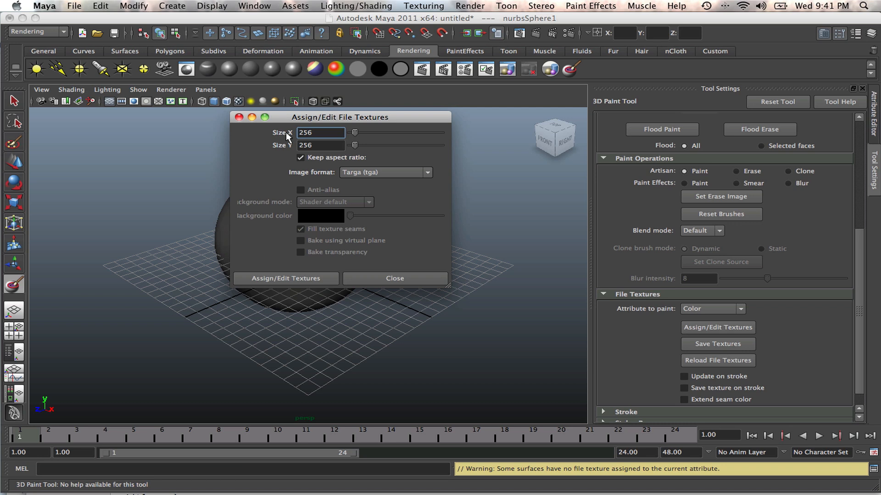
pyautogui.moveTo(291, 145)
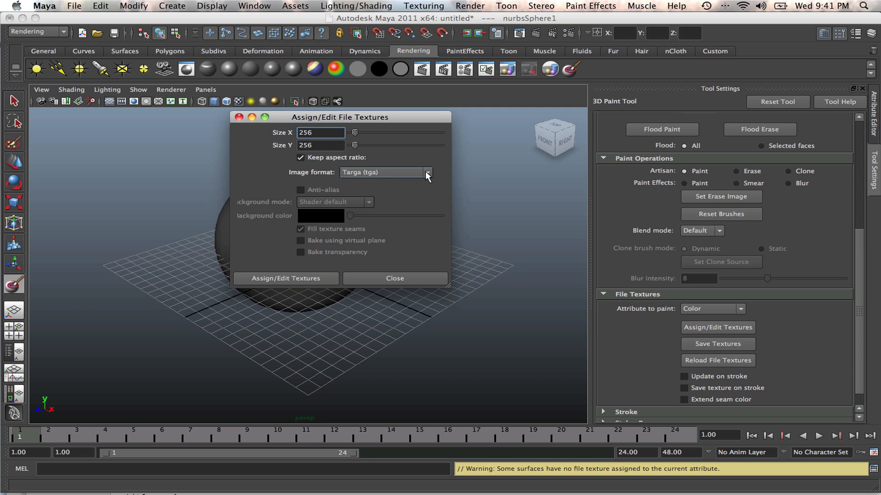
pyautogui.click(426, 173)
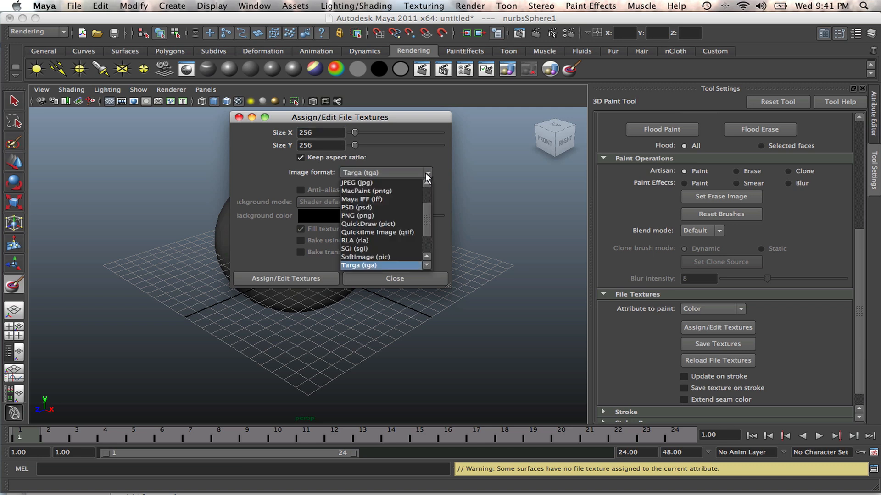
pyautogui.moveTo(386, 183)
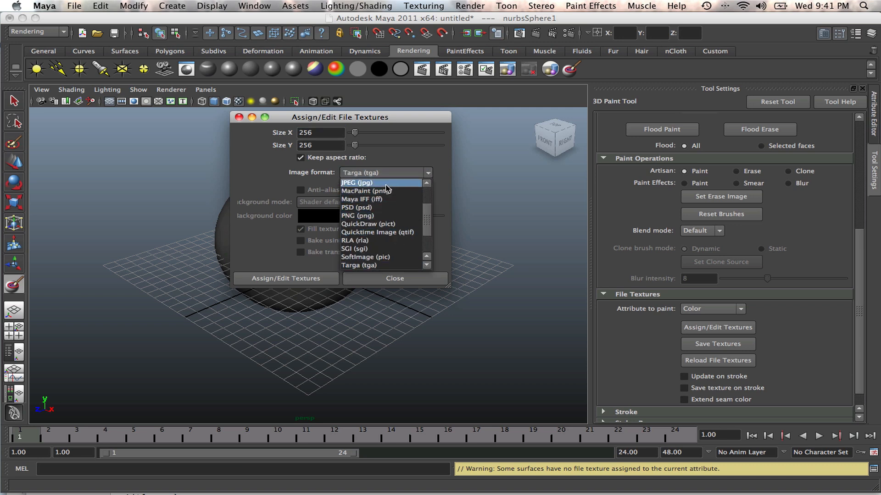
pyautogui.moveTo(376, 207)
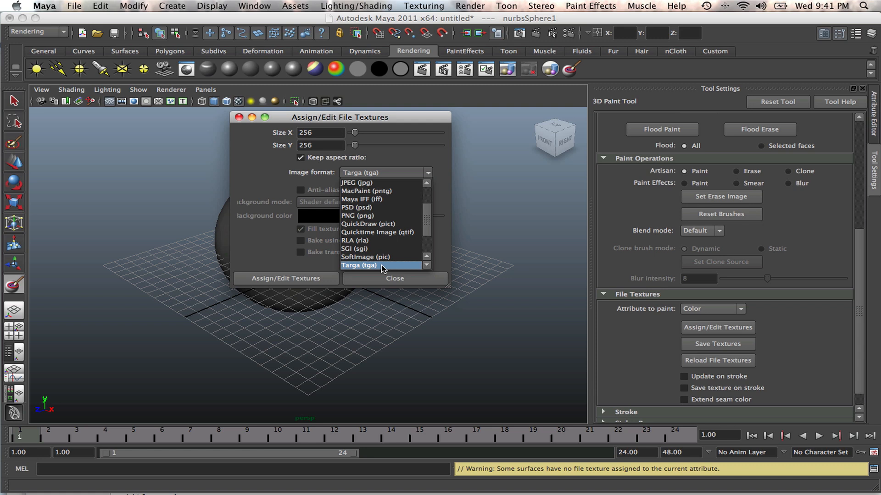
pyautogui.click(360, 265)
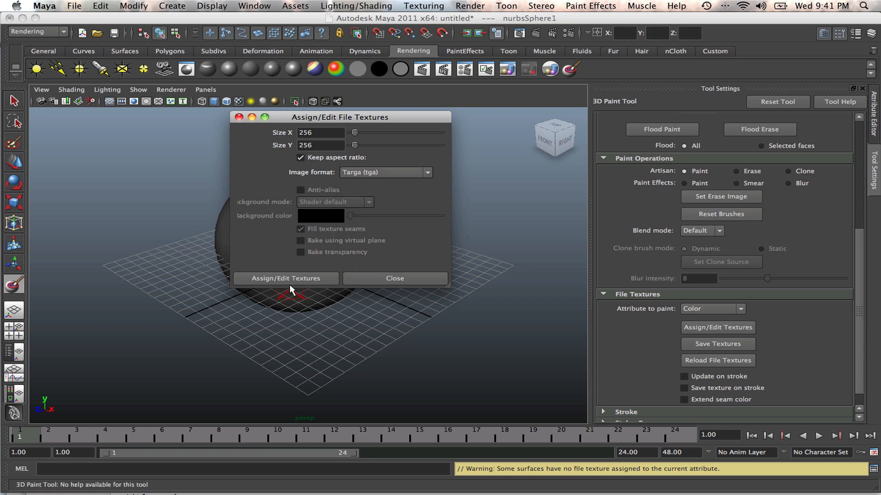
pyautogui.click(285, 278)
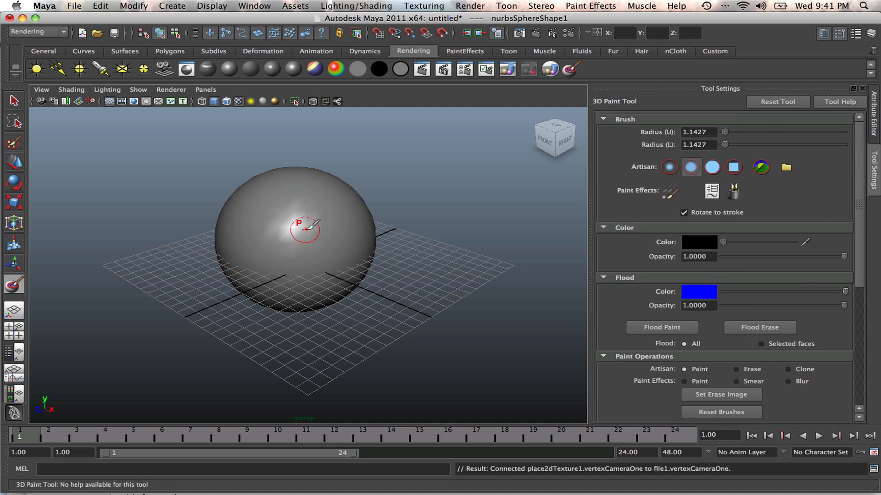
# Paint black strokes on the sphere and enlarge the brush radius.
pyautogui.moveTo(305, 230); pyautogui.dragTo(296, 206)
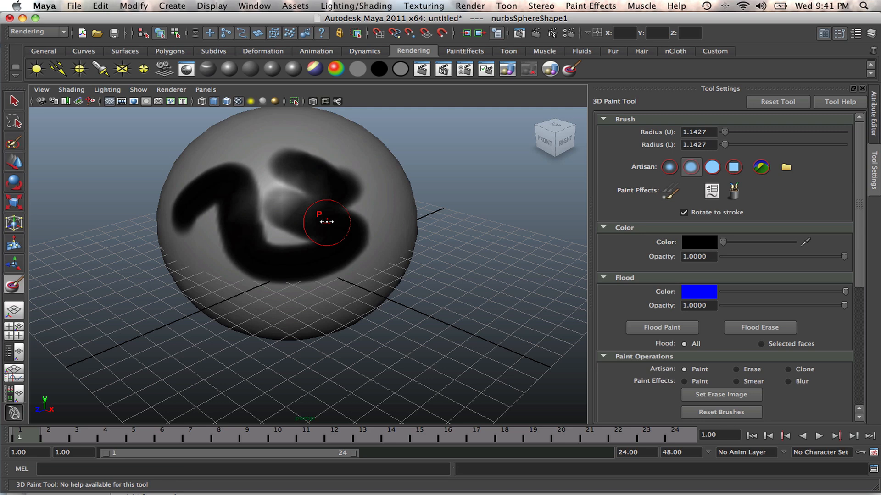
pyautogui.moveTo(326, 222); pyautogui.dragTo(356, 228)
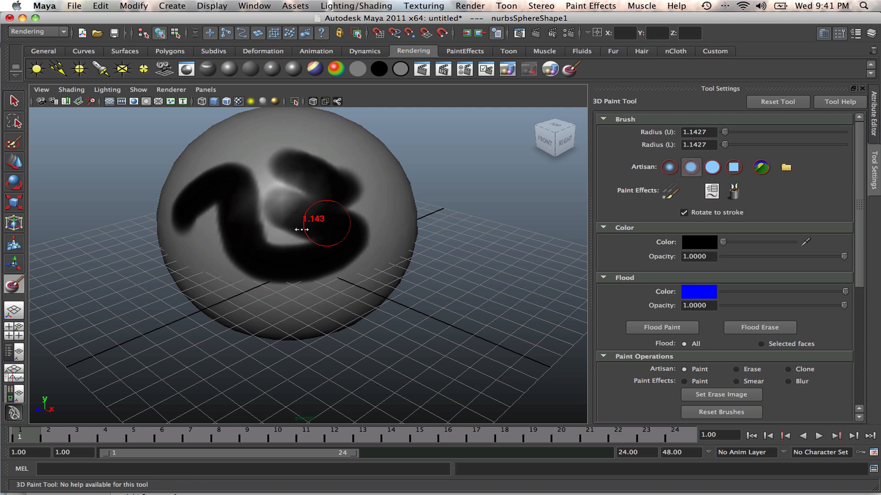
pyautogui.moveTo(300, 229); pyautogui.dragTo(360, 227)
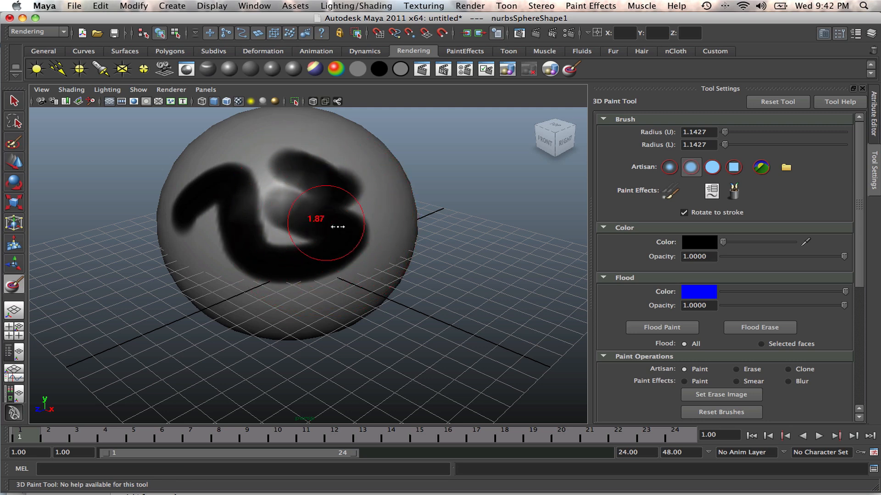
pyautogui.moveTo(612, 212)
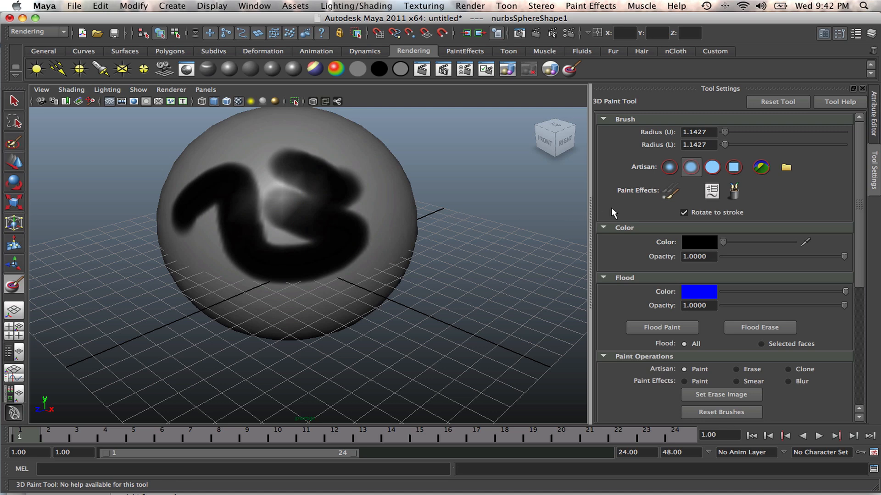
pyautogui.moveTo(721, 240)
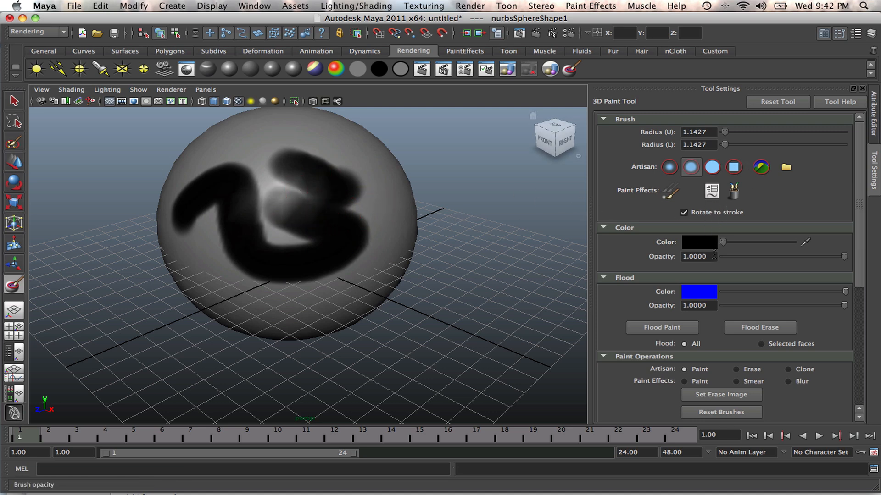
# Paint yellow strokes, then several green strokes across the sphere.
pyautogui.click(699, 242)
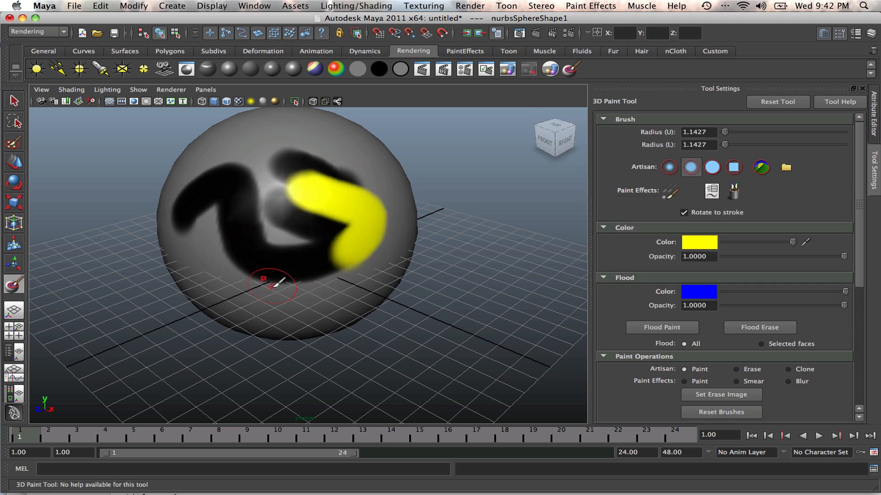
pyautogui.moveTo(275, 283); pyautogui.dragTo(365, 138)
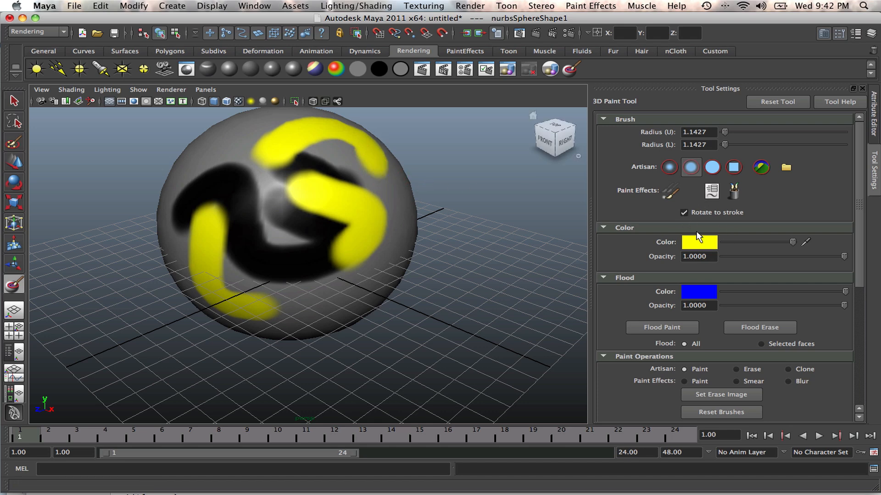
pyautogui.click(698, 242)
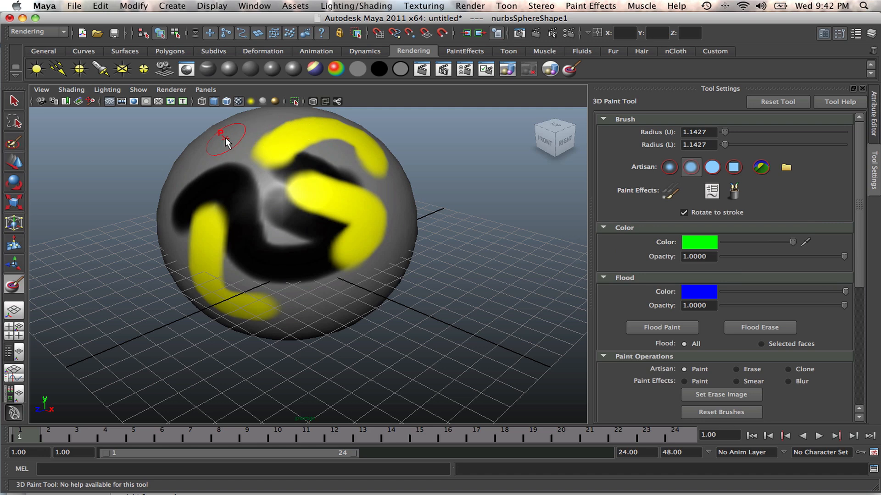
pyautogui.moveTo(224, 136); pyautogui.dragTo(308, 274)
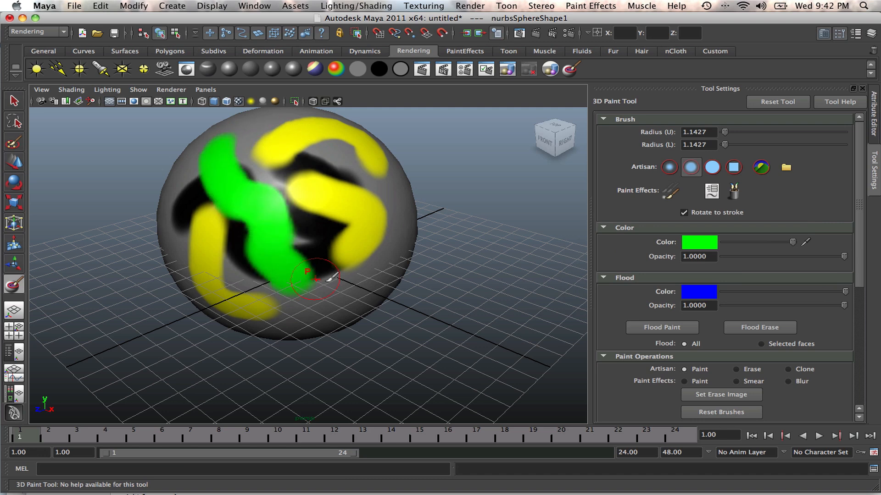
pyautogui.moveTo(314, 275); pyautogui.dragTo(404, 216)
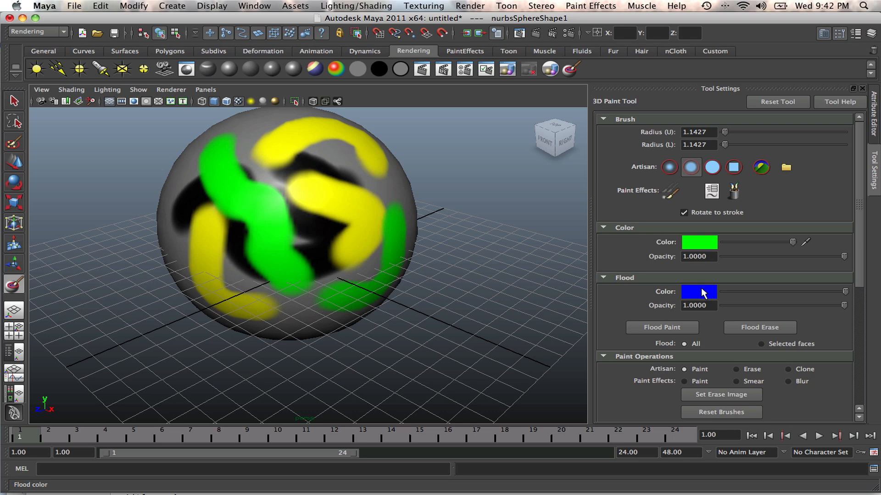
# Flood the whole sphere with yellow and paint green blobs over it.
pyautogui.click(698, 291)
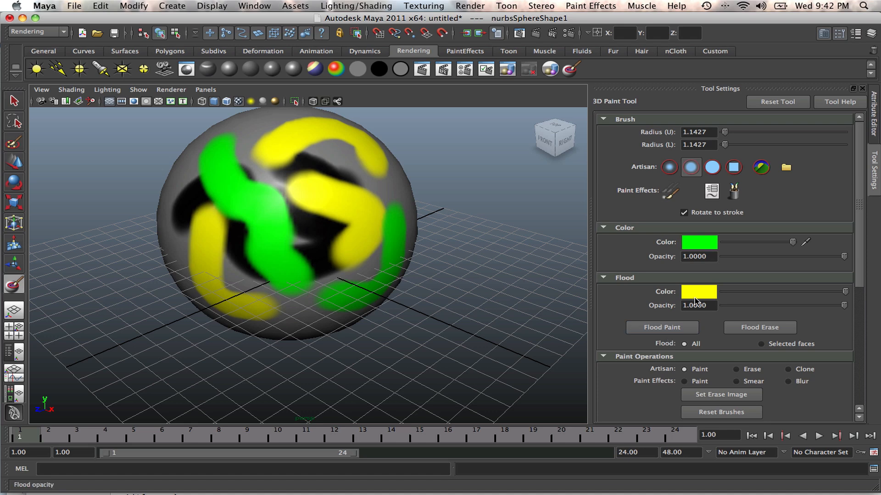
pyautogui.click(661, 327)
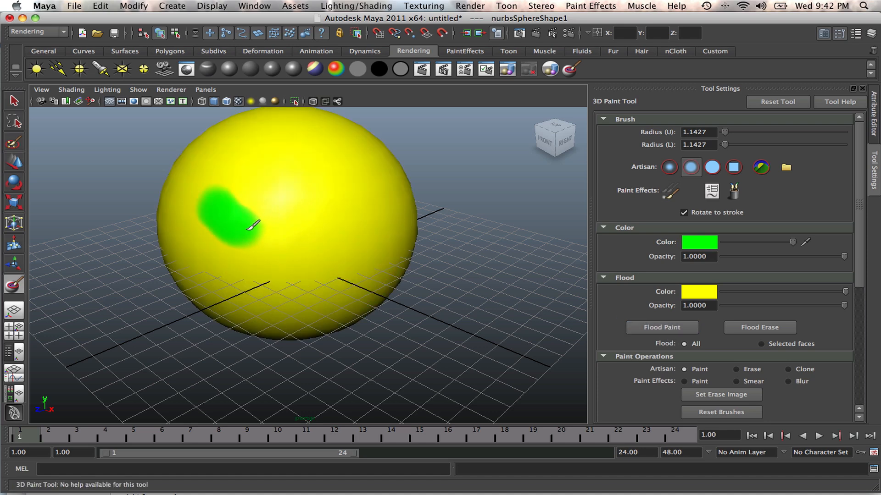
pyautogui.moveTo(254, 225); pyautogui.dragTo(312, 172)
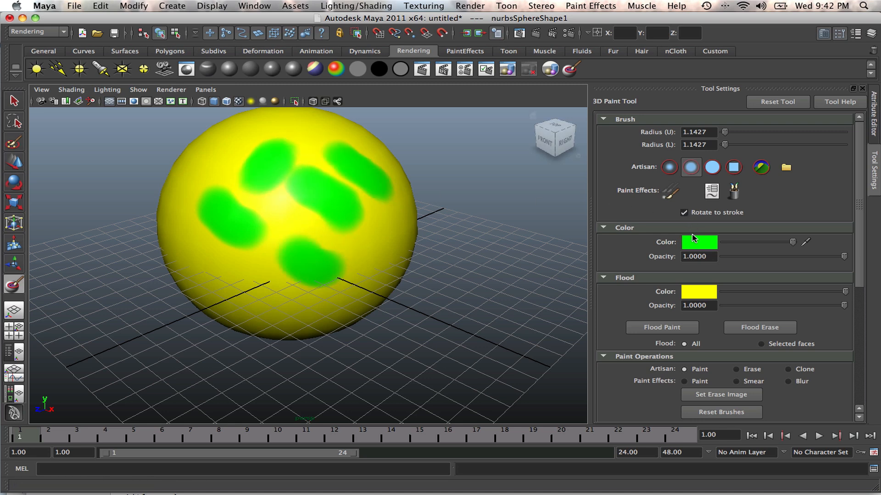
# Paint red strokes across the sphere and switch the brush colour to blue.
pyautogui.click(698, 242)
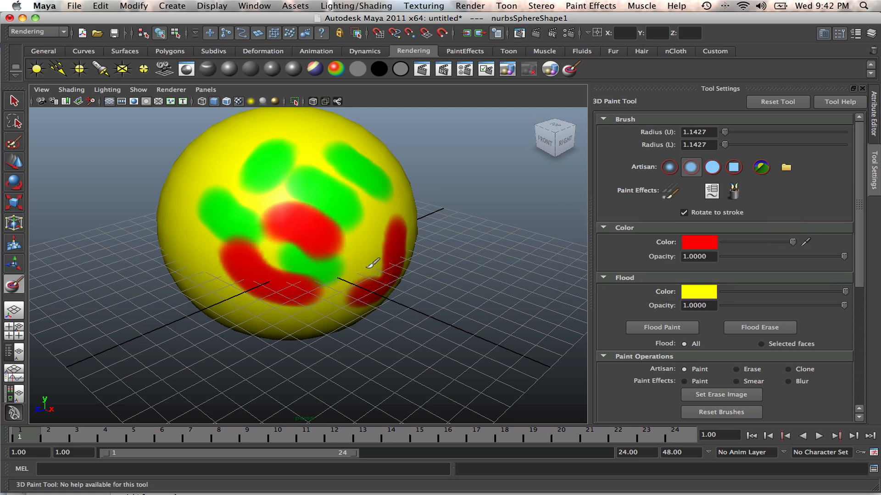
pyautogui.moveTo(371, 263); pyautogui.dragTo(226, 233)
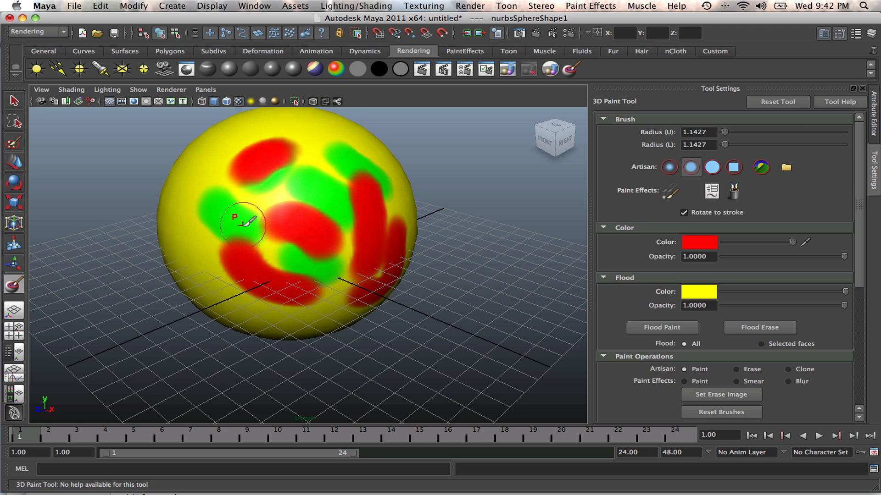
pyautogui.moveTo(233, 193)
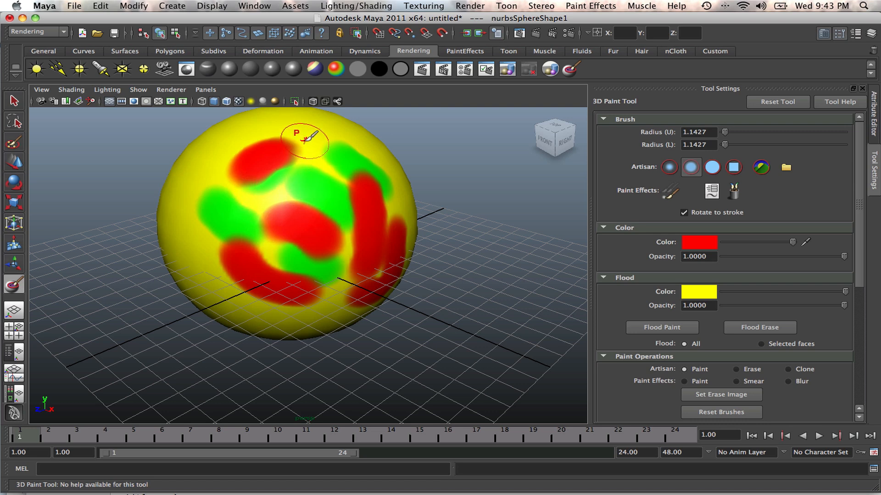
pyautogui.moveTo(307, 137); pyautogui.dragTo(219, 225)
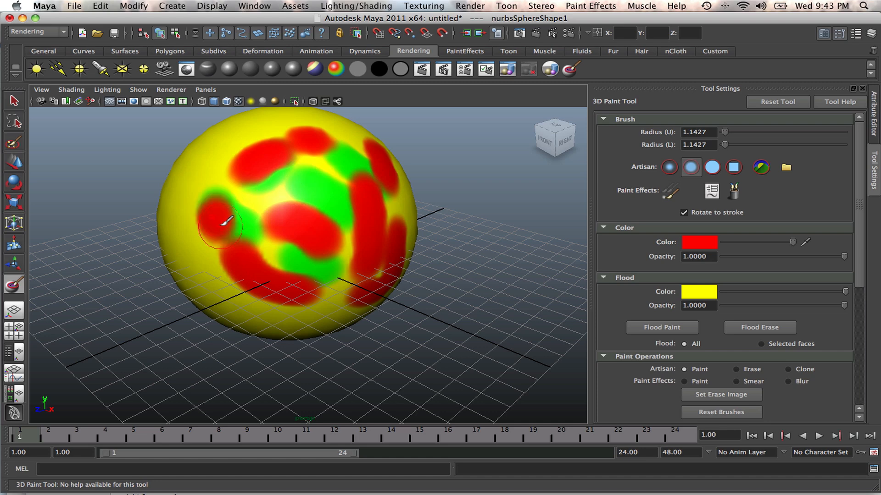
pyautogui.click(699, 242)
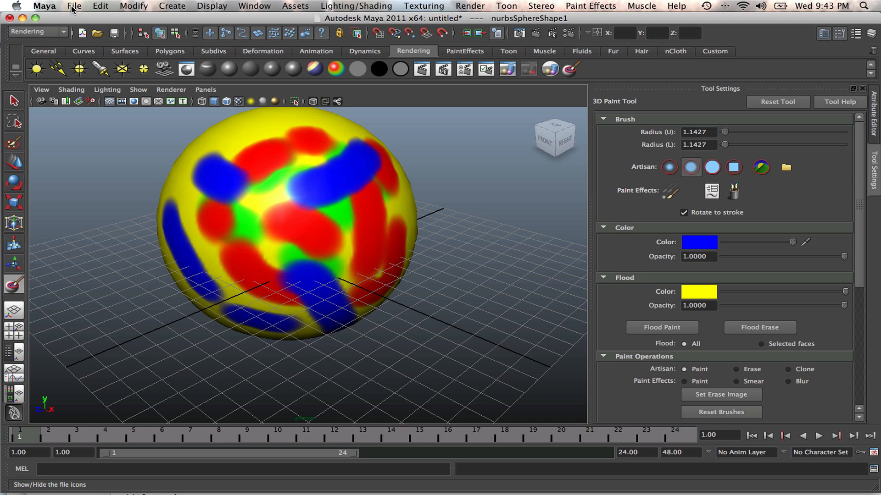
# Save the scene as 3dpaint.mb, confirming replacement of the existing file.
pyautogui.click(74, 6)
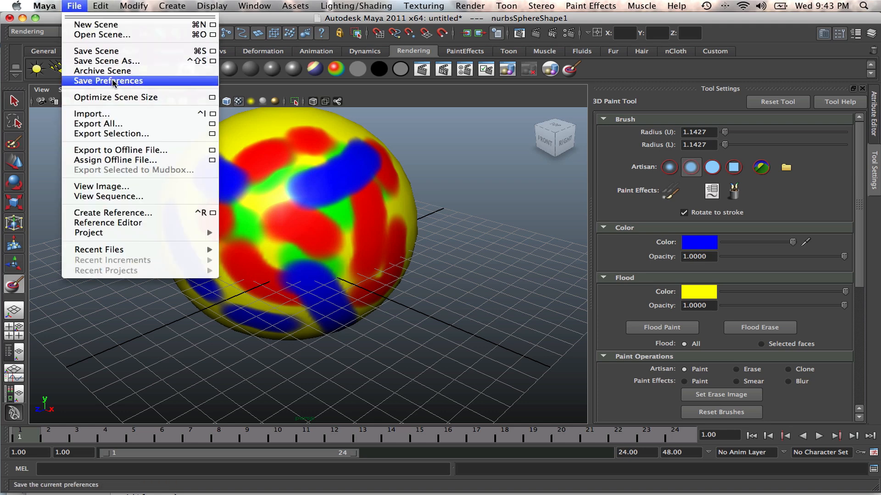
pyautogui.moveTo(105, 61)
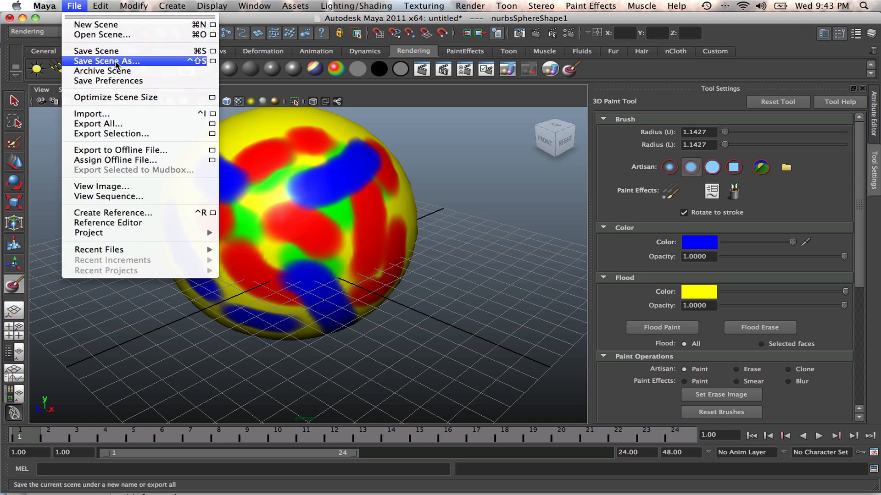
pyautogui.click(109, 60)
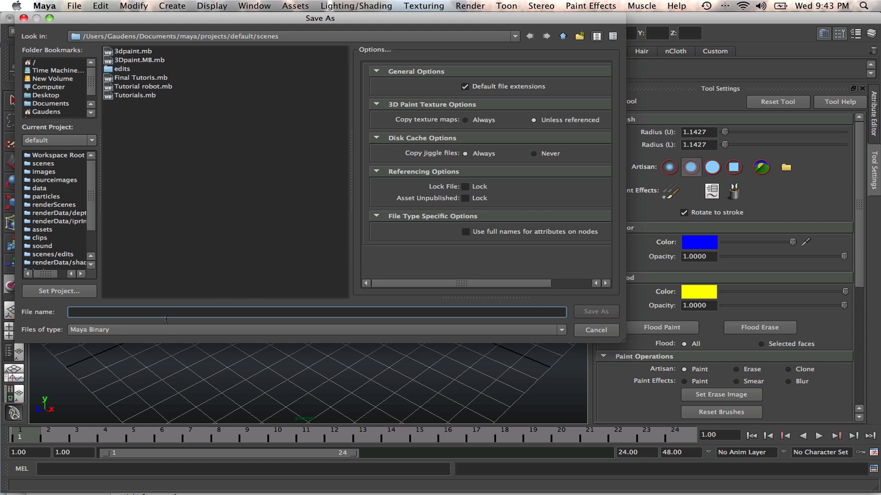
pyautogui.write('#')
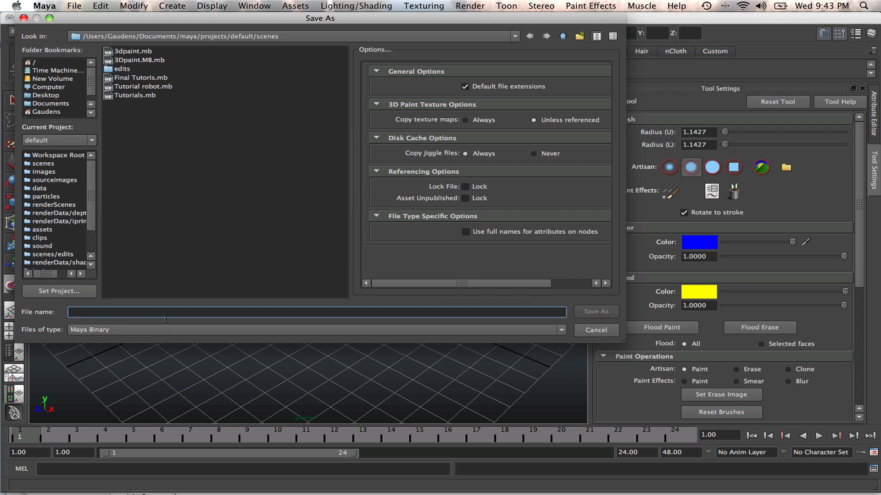
pyautogui.write('3dpaint.mb')
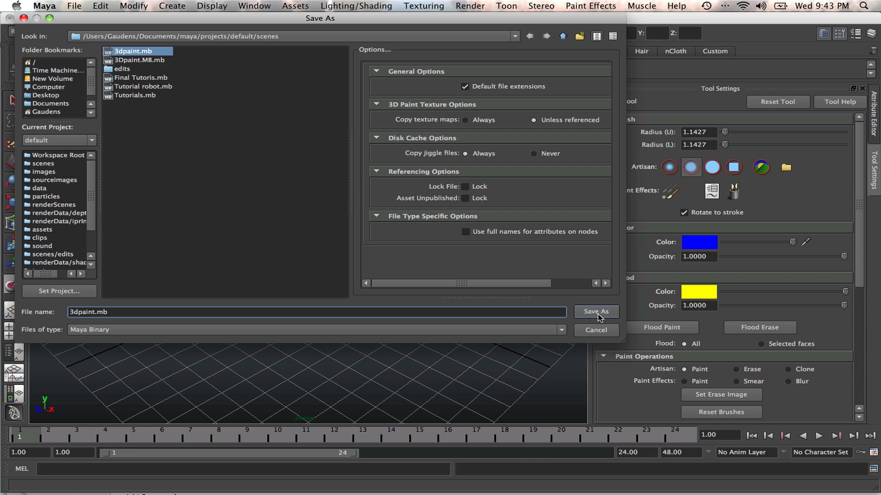
pyautogui.click(594, 312)
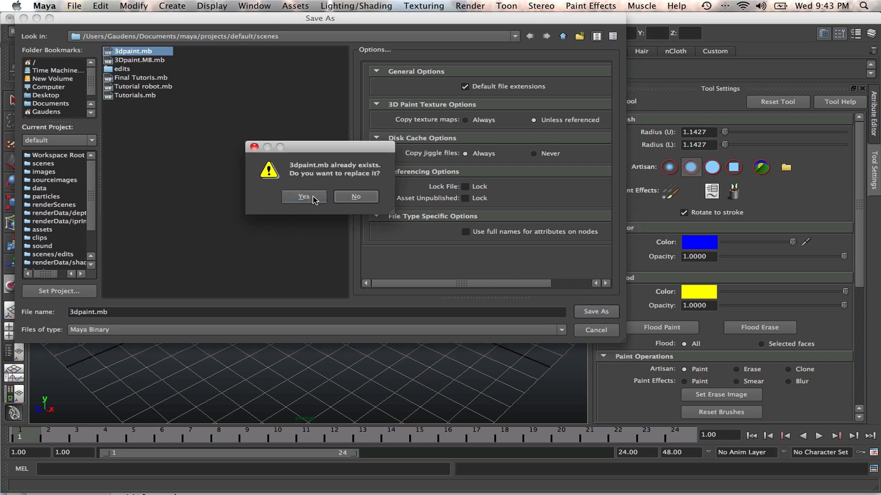
pyautogui.click(303, 197)
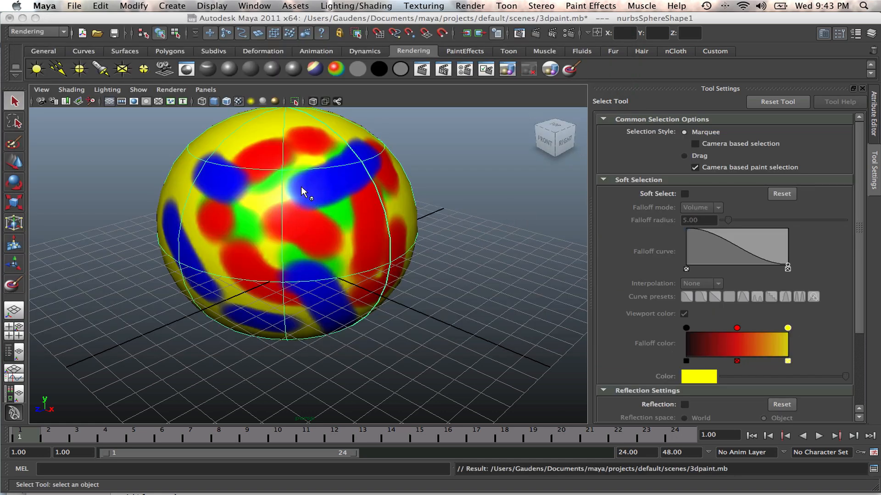
pyautogui.moveTo(292, 205)
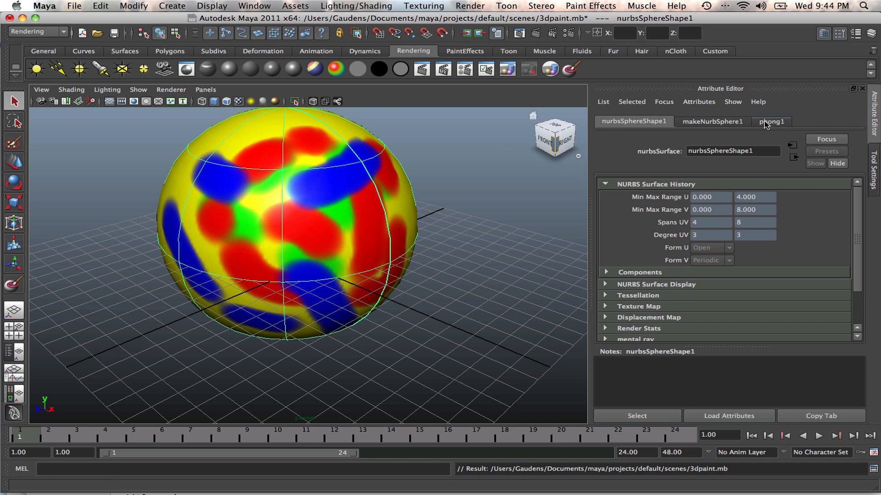
# Navigate from phong1's attributes to the file1 texture node showing nurbsSphereShape1_color.tga.
pyautogui.click(769, 122)
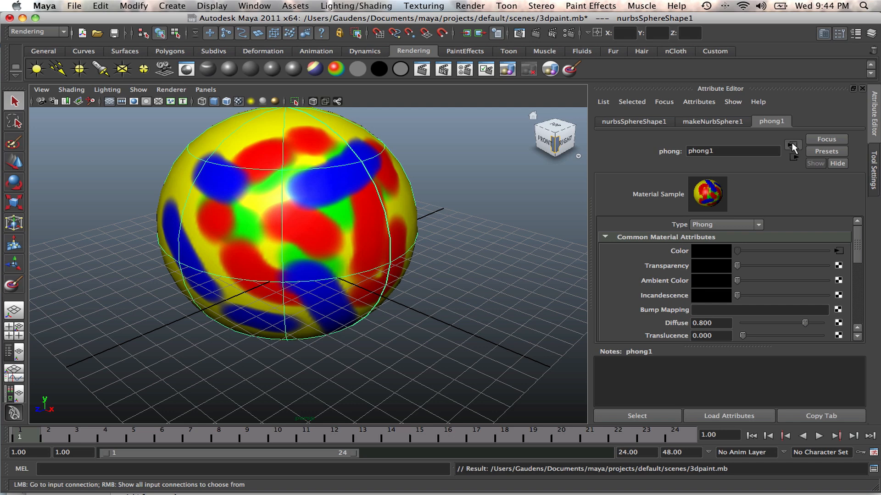
pyautogui.click(792, 146)
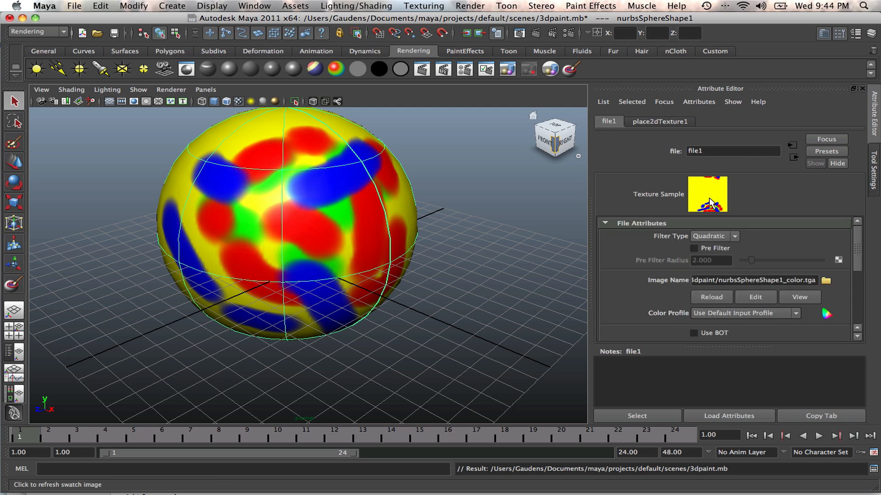
pyautogui.moveTo(714, 204)
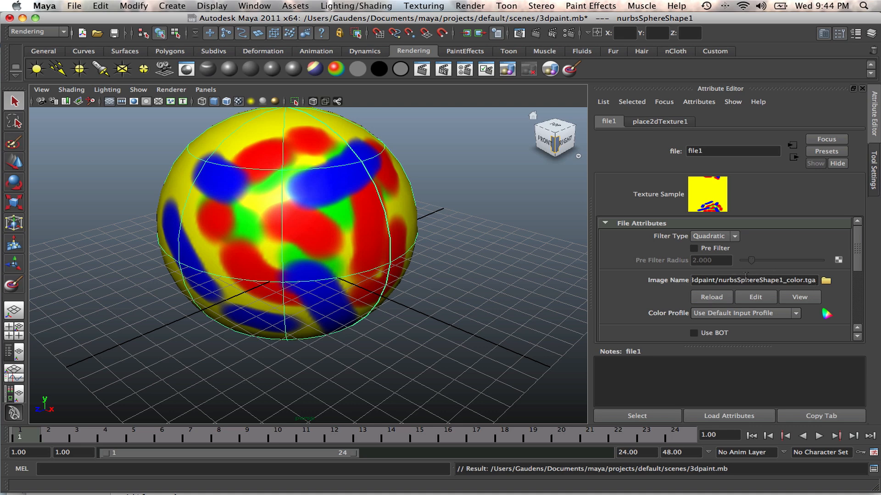
pyautogui.moveTo(706, 276)
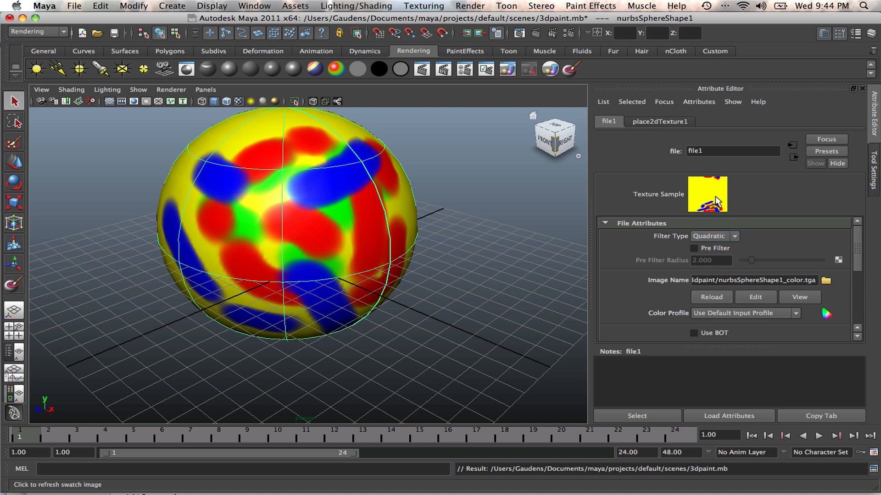
pyautogui.moveTo(715, 195)
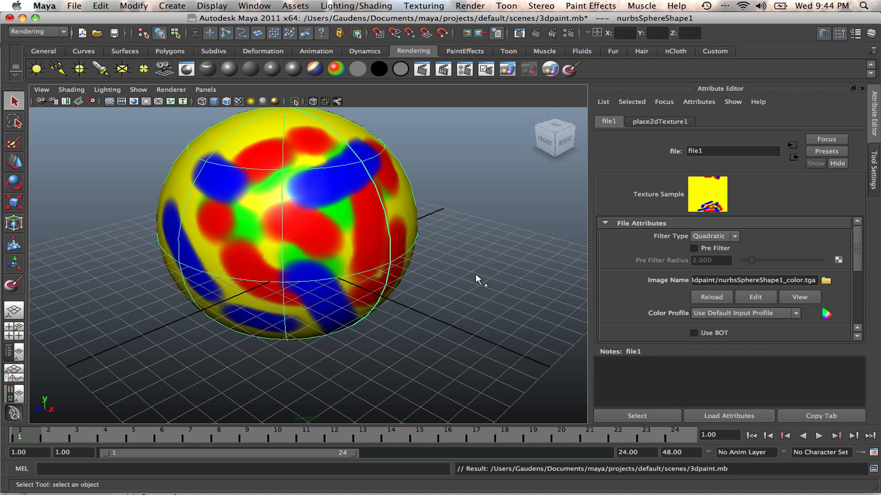
pyautogui.moveTo(469, 277)
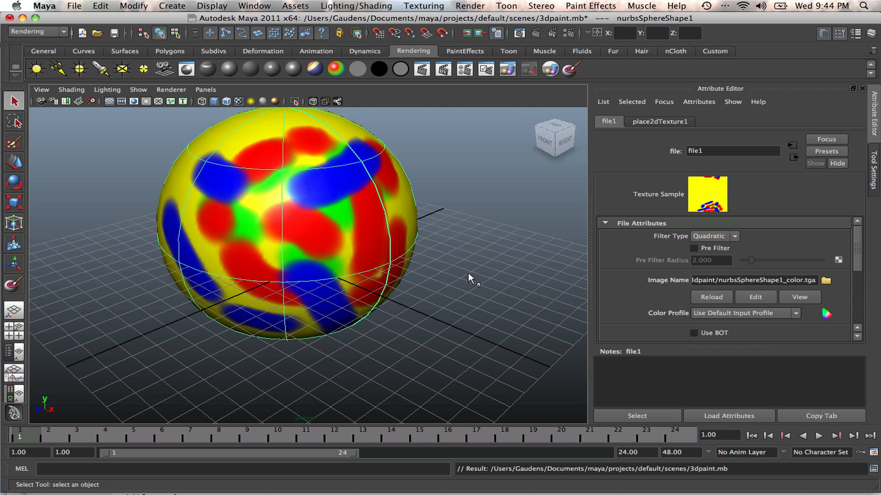
pyautogui.moveTo(391, 199)
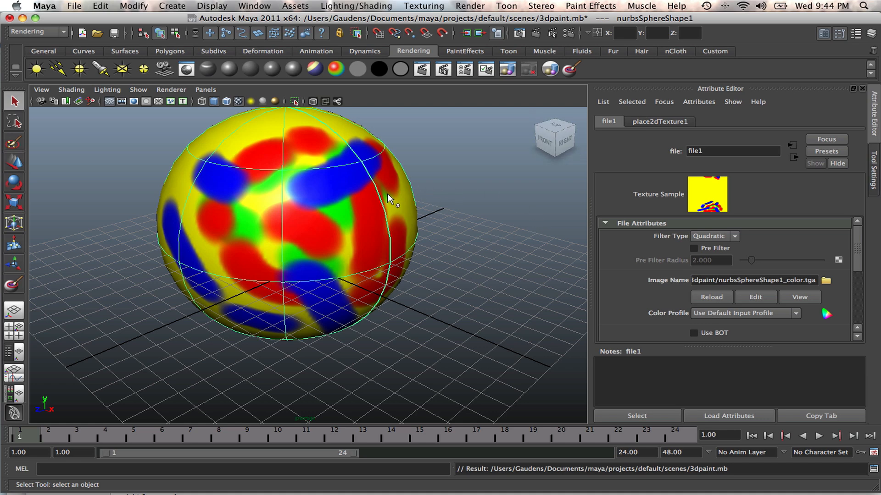
pyautogui.moveTo(406, 254)
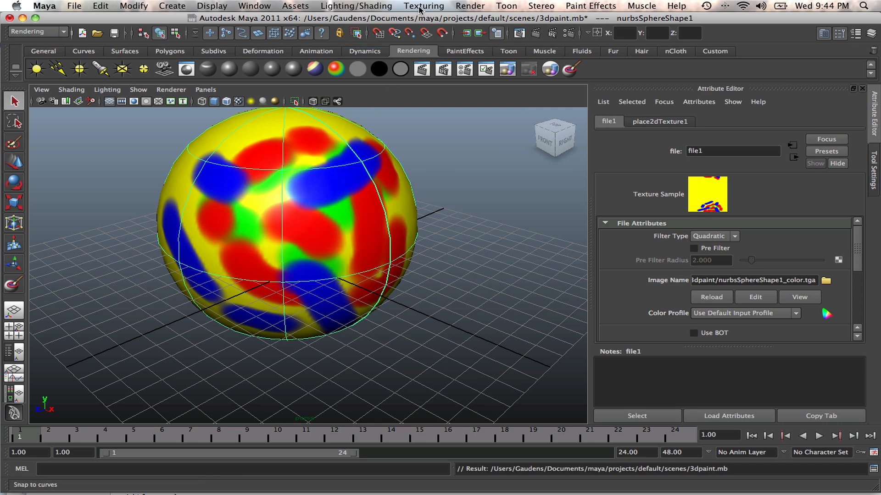
# Reopen the 3D Paint Tool, set the brush colour to cyan and paint a large patch on the sphere's front.
pyautogui.click(470, 5)
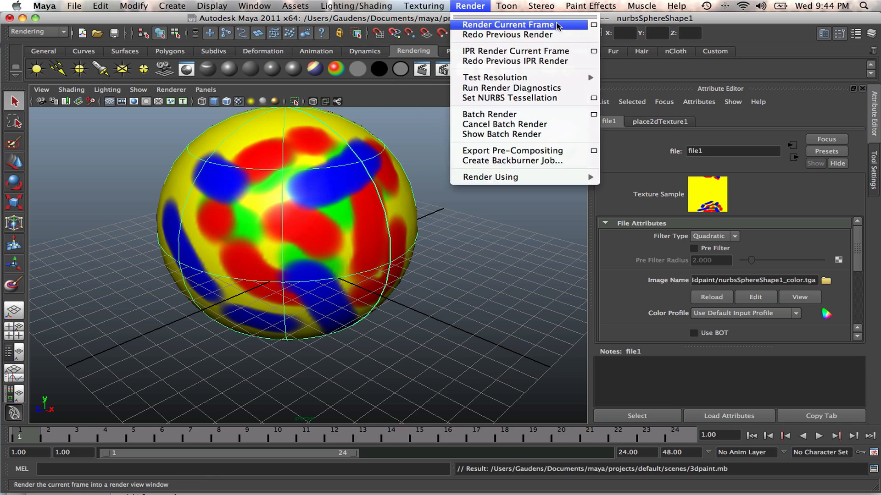
pyautogui.click(424, 6)
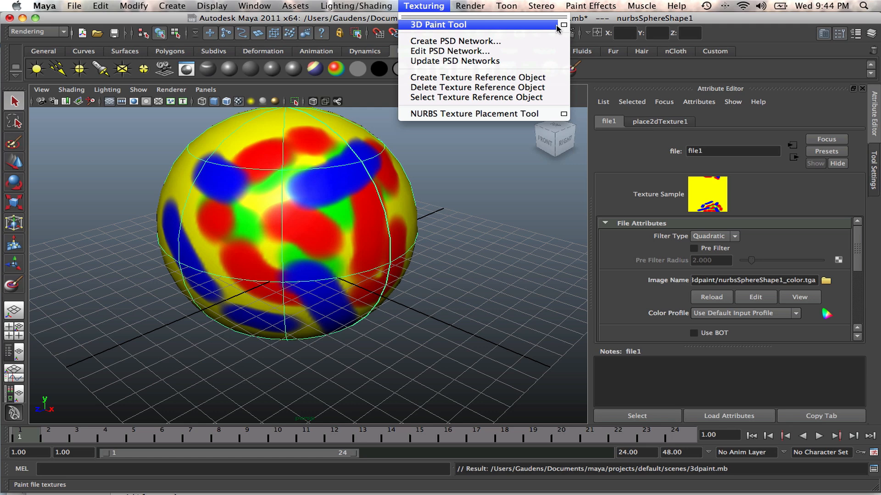
pyautogui.click(438, 24)
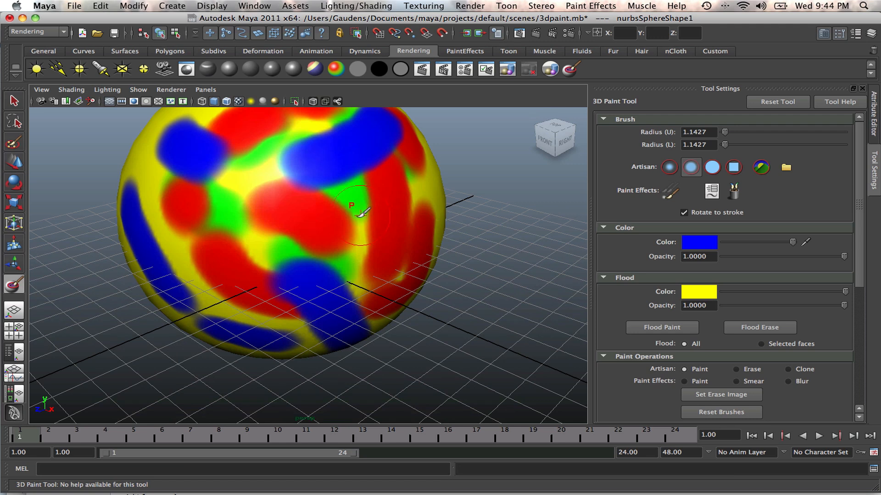
pyautogui.click(661, 327)
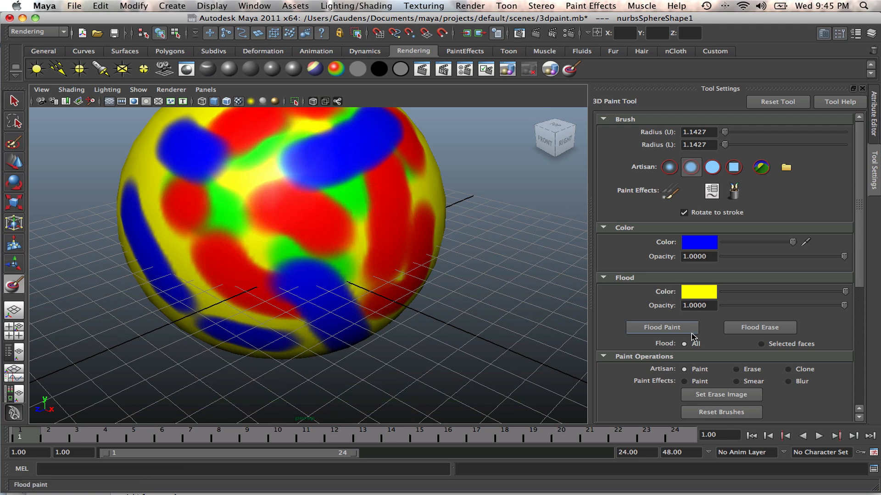
pyautogui.click(789, 369)
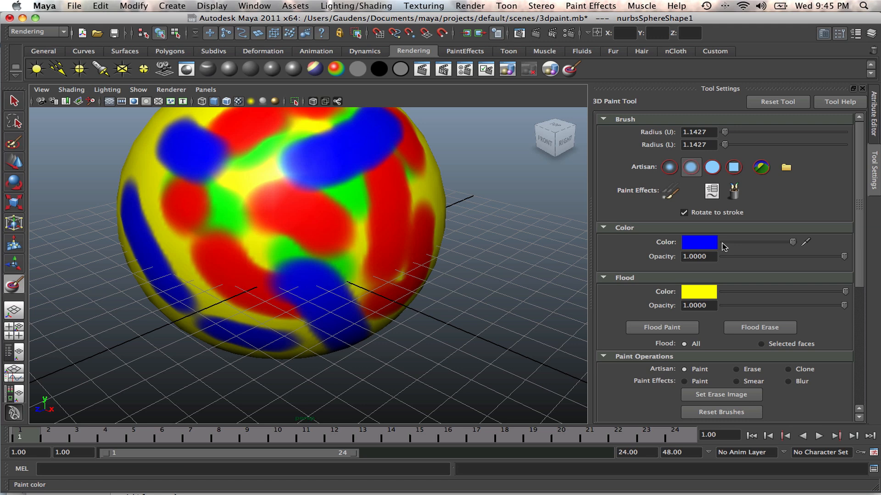
pyautogui.moveTo(275, 216)
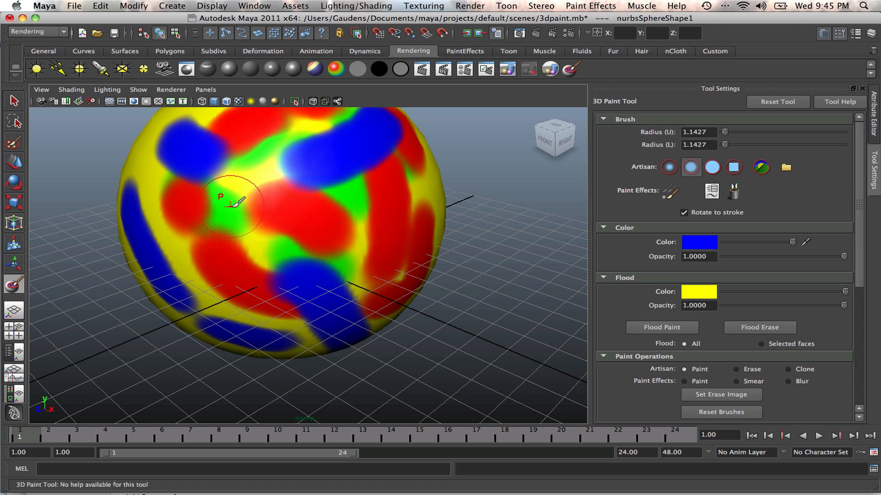
pyautogui.click(699, 243)
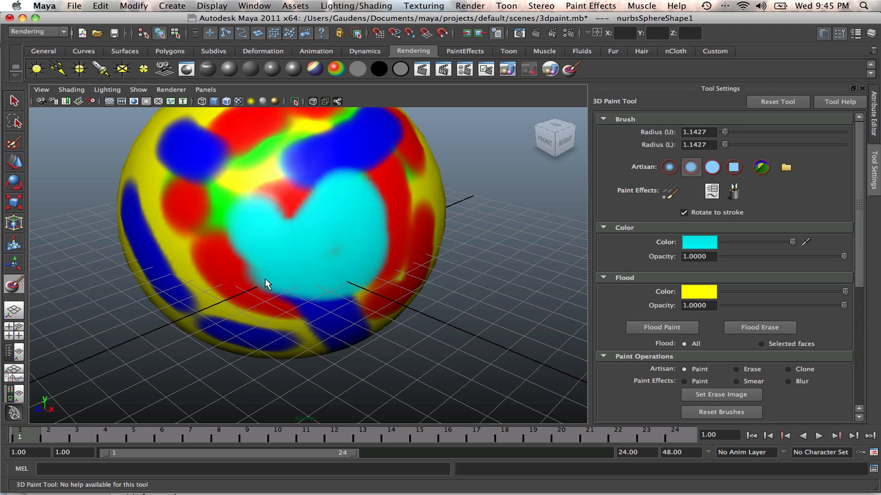
pyautogui.moveTo(267, 284); pyautogui.dragTo(421, 241)
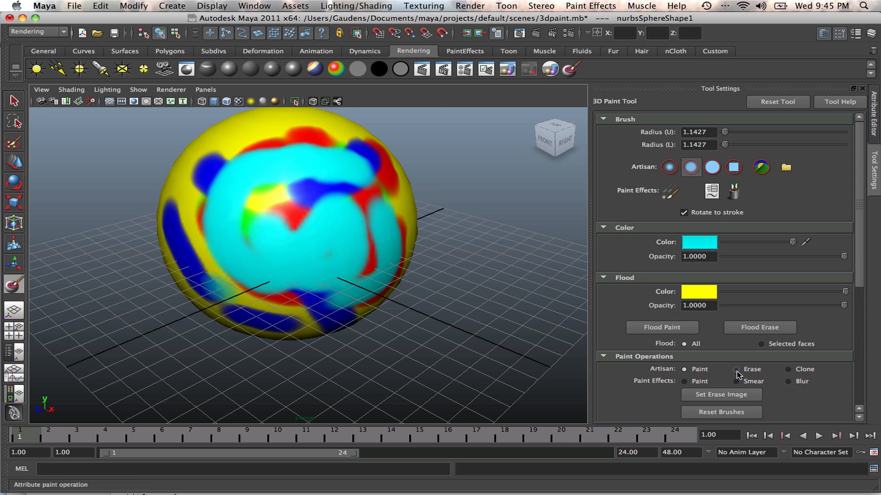
# Switch the Artisan operation to Erase and remove the cyan patch, revealing the earlier blobs.
pyautogui.click(736, 369)
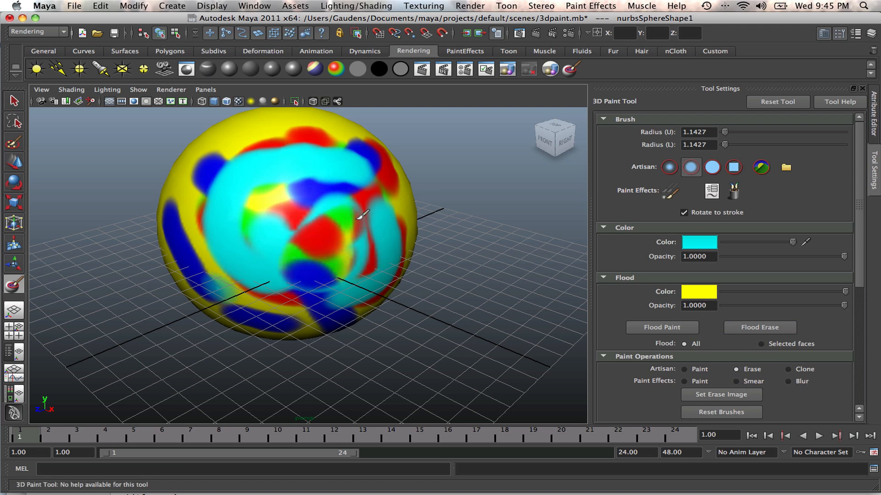
pyautogui.moveTo(362, 216); pyautogui.dragTo(224, 180)
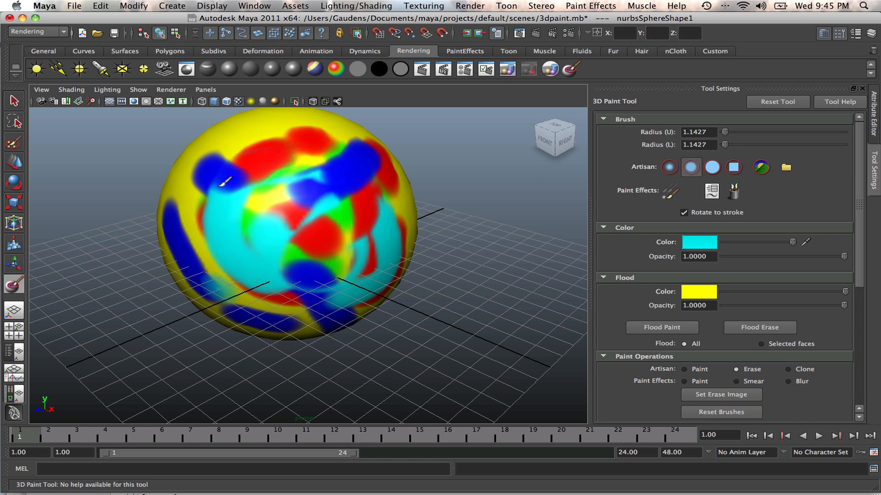
pyautogui.moveTo(222, 182); pyautogui.dragTo(278, 194)
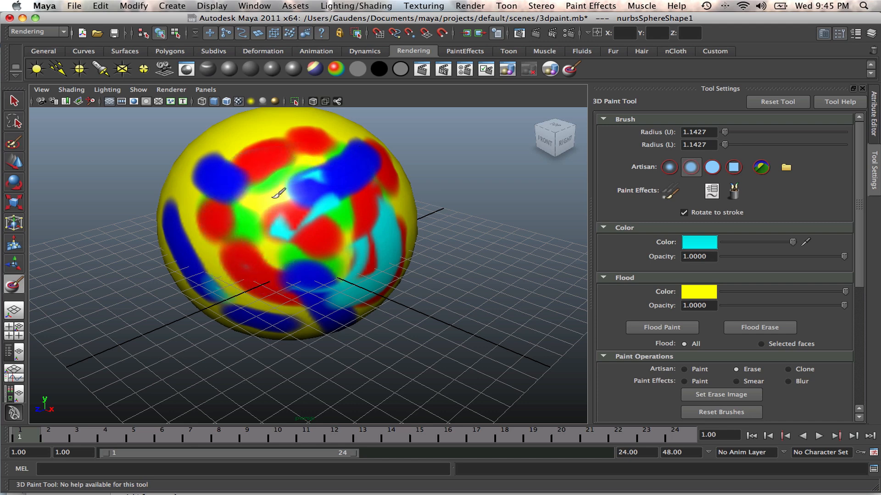
pyautogui.moveTo(278, 193); pyautogui.dragTo(336, 286)
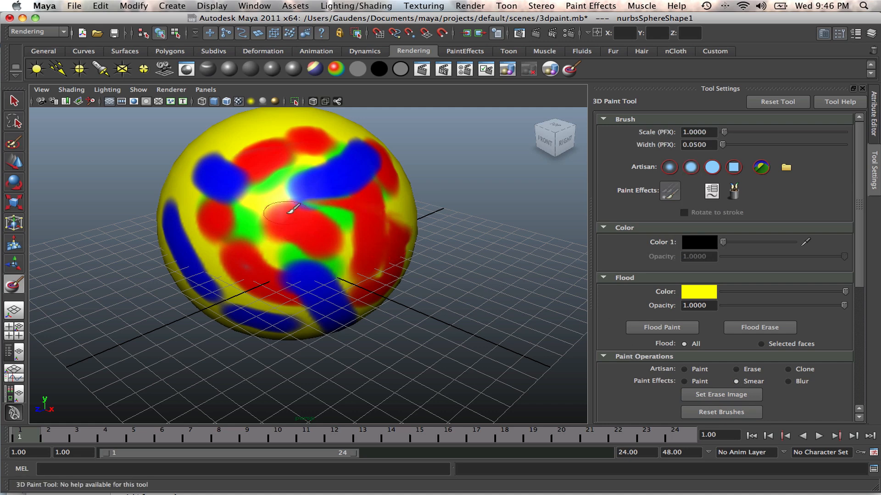
# Smear the red and green strokes together on the sphere, then choose Blur as the paint operation.
pyautogui.moveTo(292, 211); pyautogui.dragTo(323, 174)
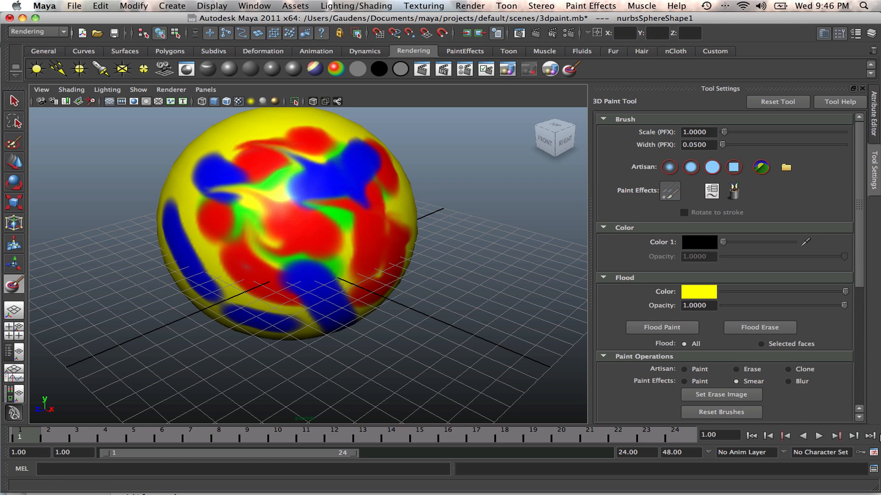
pyautogui.click(792, 382)
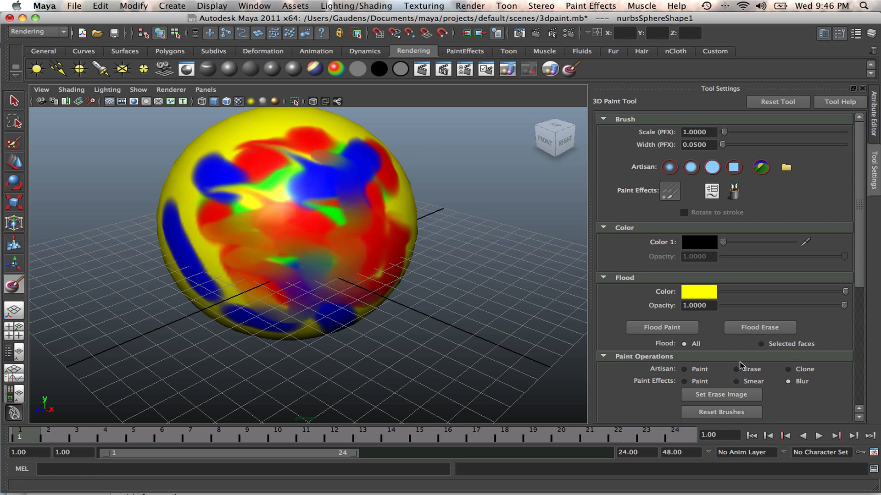
pyautogui.moveTo(771, 375)
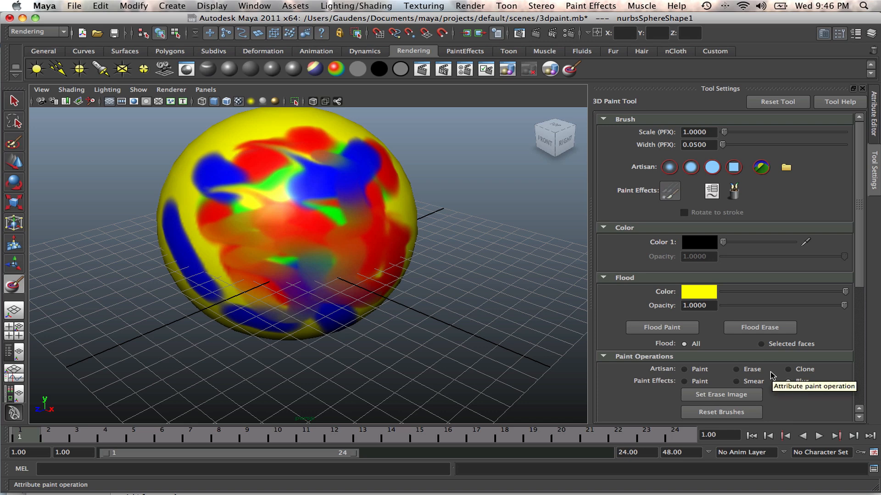
pyautogui.moveTo(671, 294)
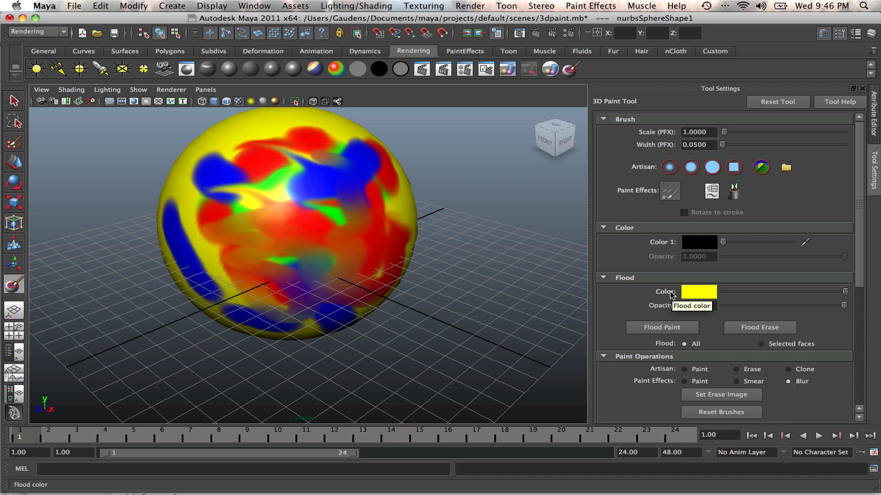
pyautogui.moveTo(773, 375)
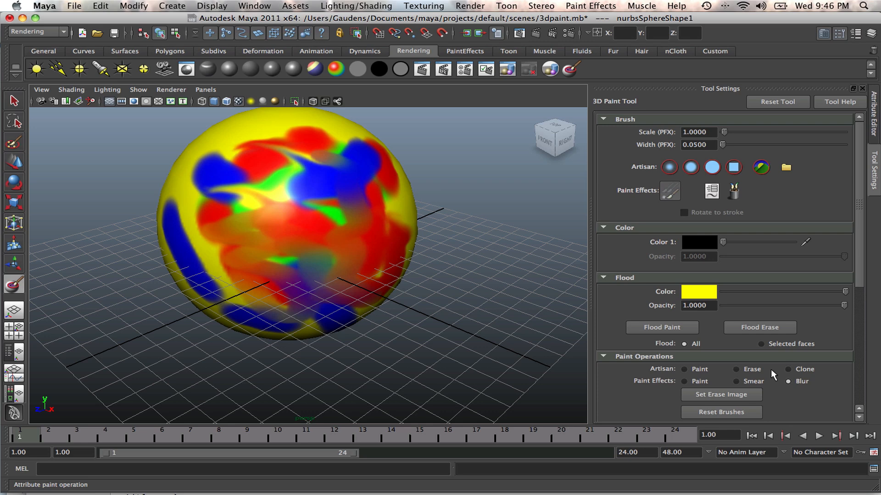
pyautogui.moveTo(789, 385)
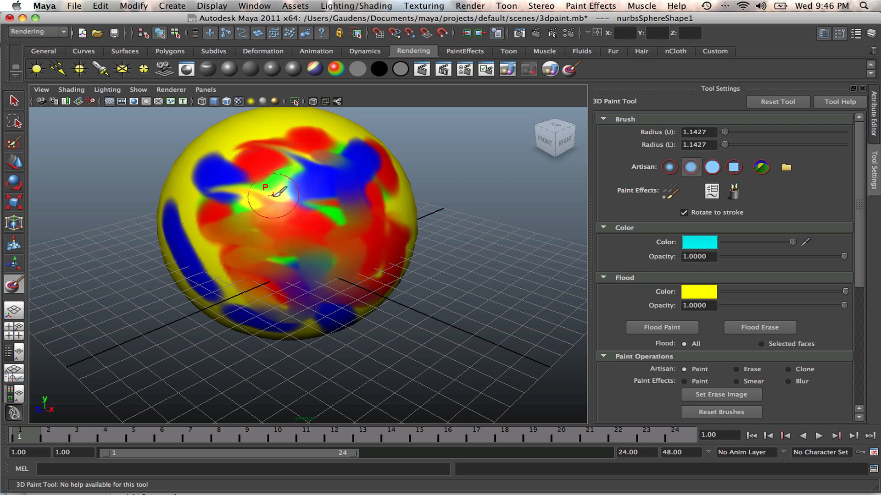
# Blur a stroke across the blobs and zoom the viewport out from the sphere.
pyautogui.moveTo(275, 194); pyautogui.dragTo(311, 211)
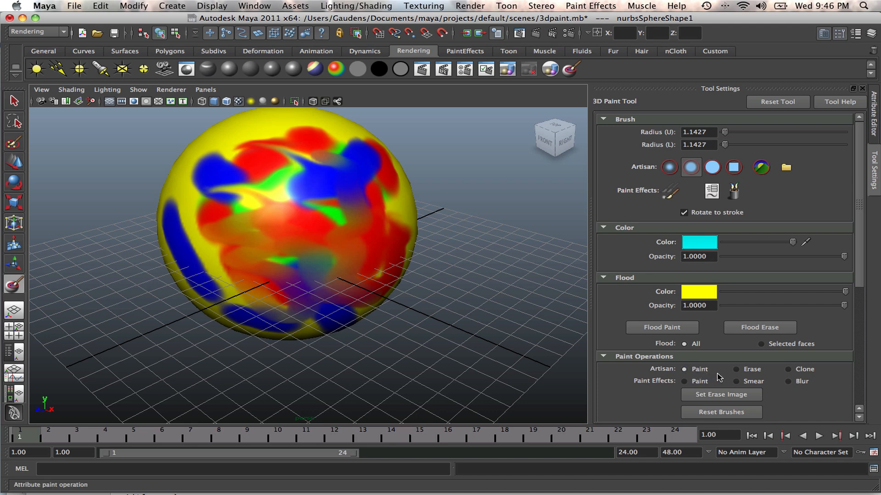
pyautogui.moveTo(684, 370)
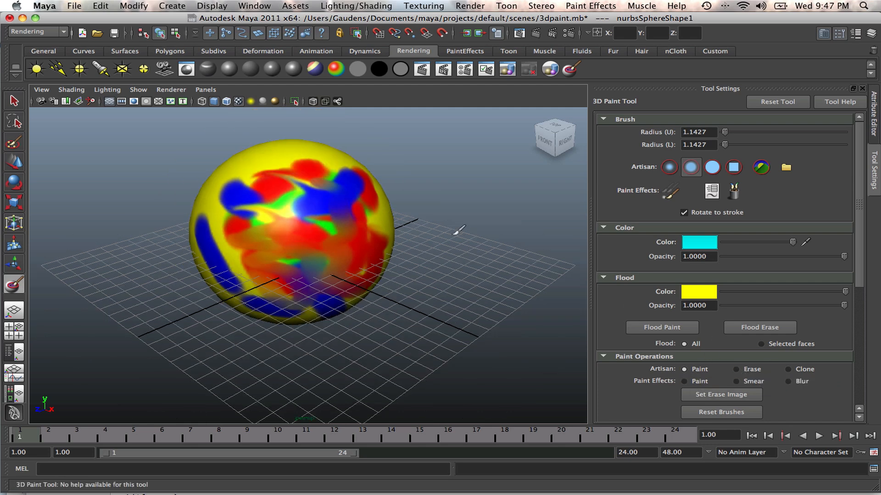
pyautogui.scroll(-3)
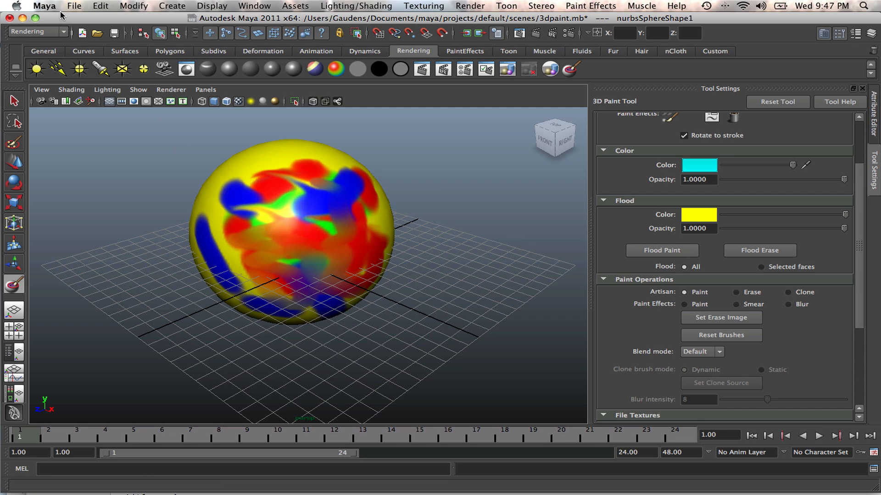
# Save the painted texture to disk as nurbsSphereShape1_color.tga via Save Textures.
pyautogui.click(73, 6)
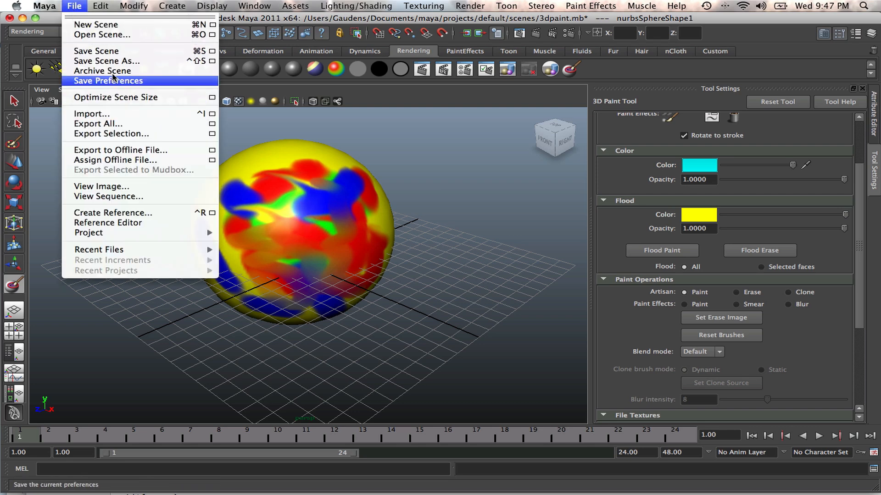
pyautogui.moveTo(97, 51)
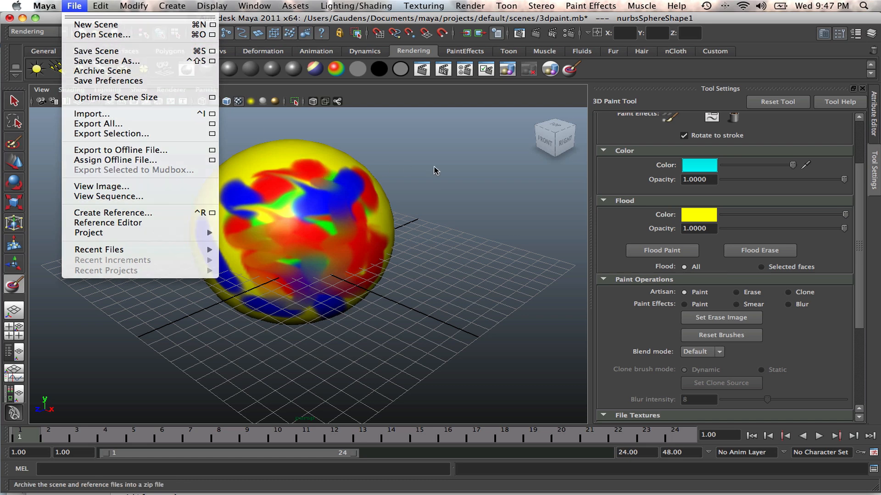
pyautogui.click(555, 224)
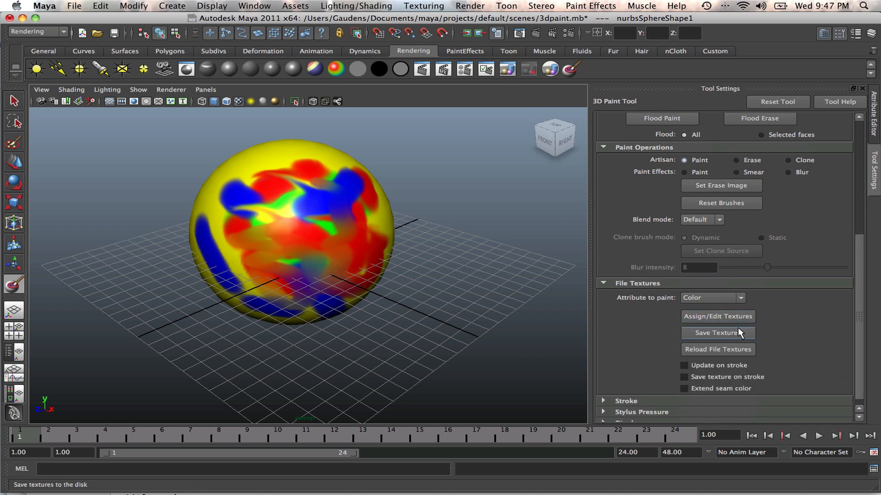
pyautogui.moveTo(725, 338)
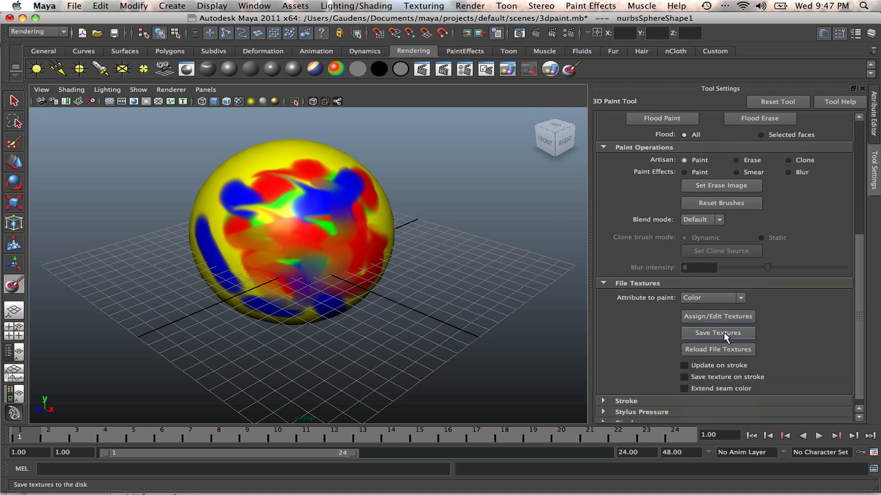
pyautogui.click(717, 332)
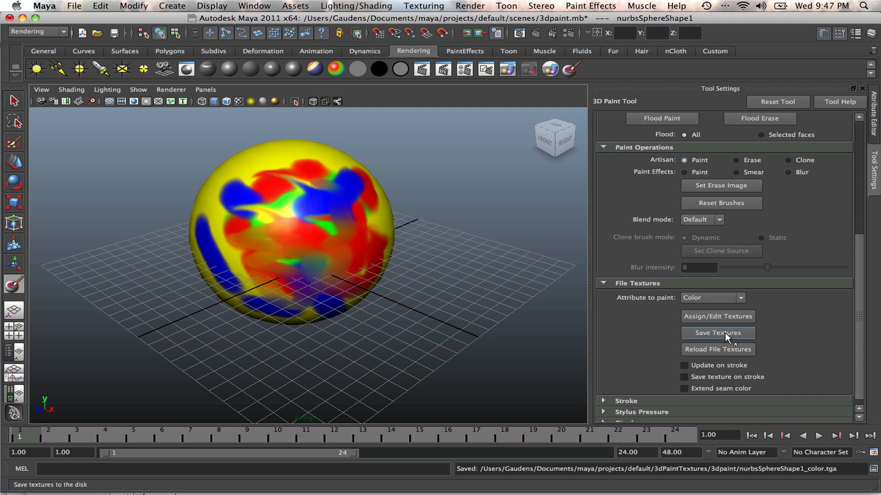
pyautogui.moveTo(342, 227)
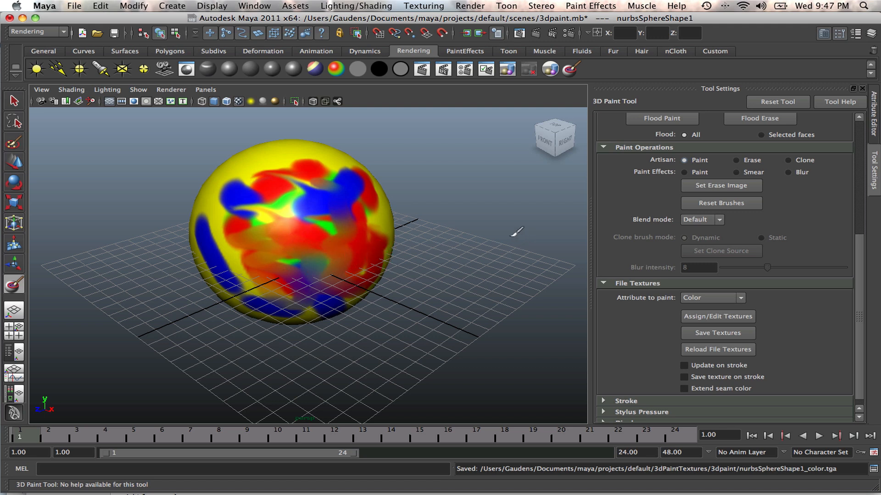
pyautogui.moveTo(376, 224)
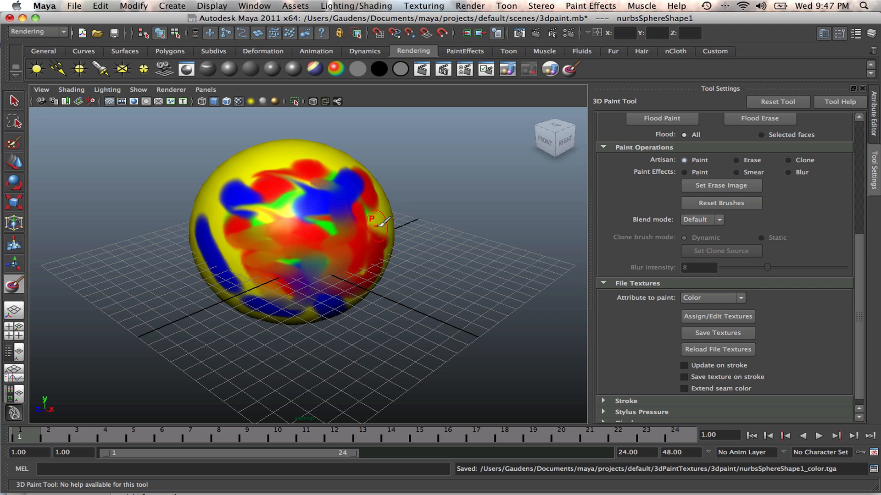